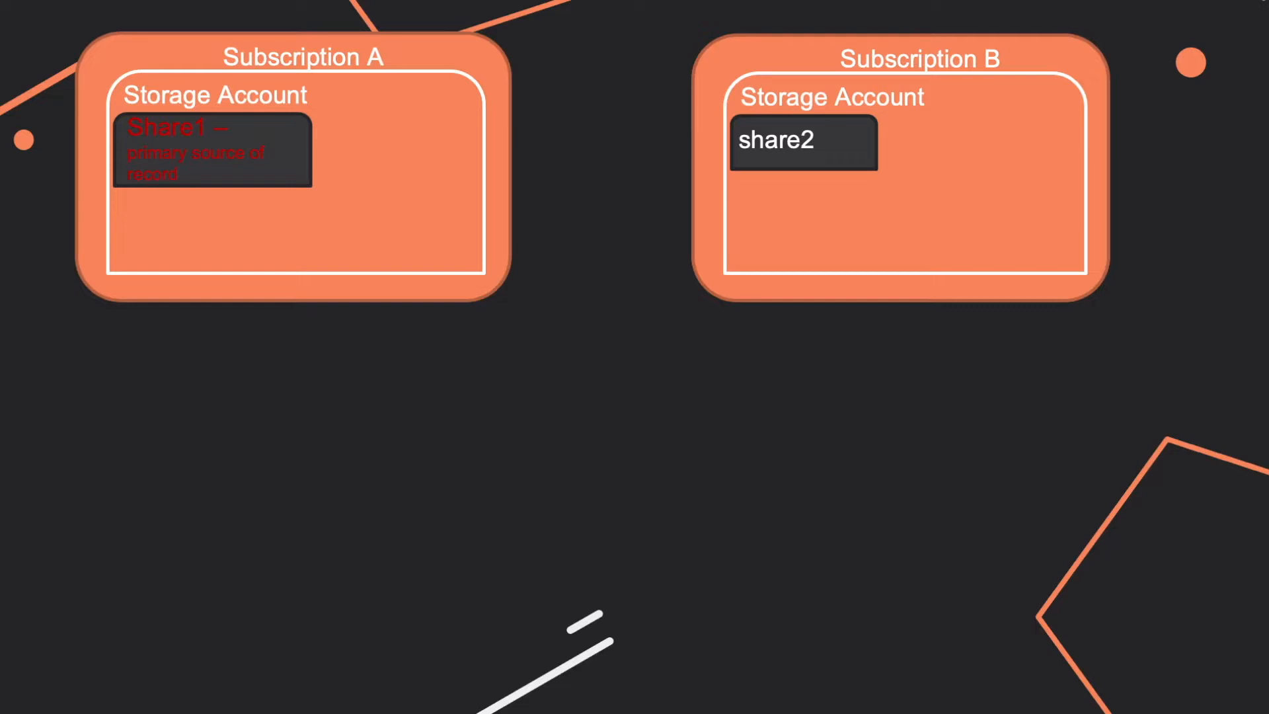
mouse_move(435, 124)
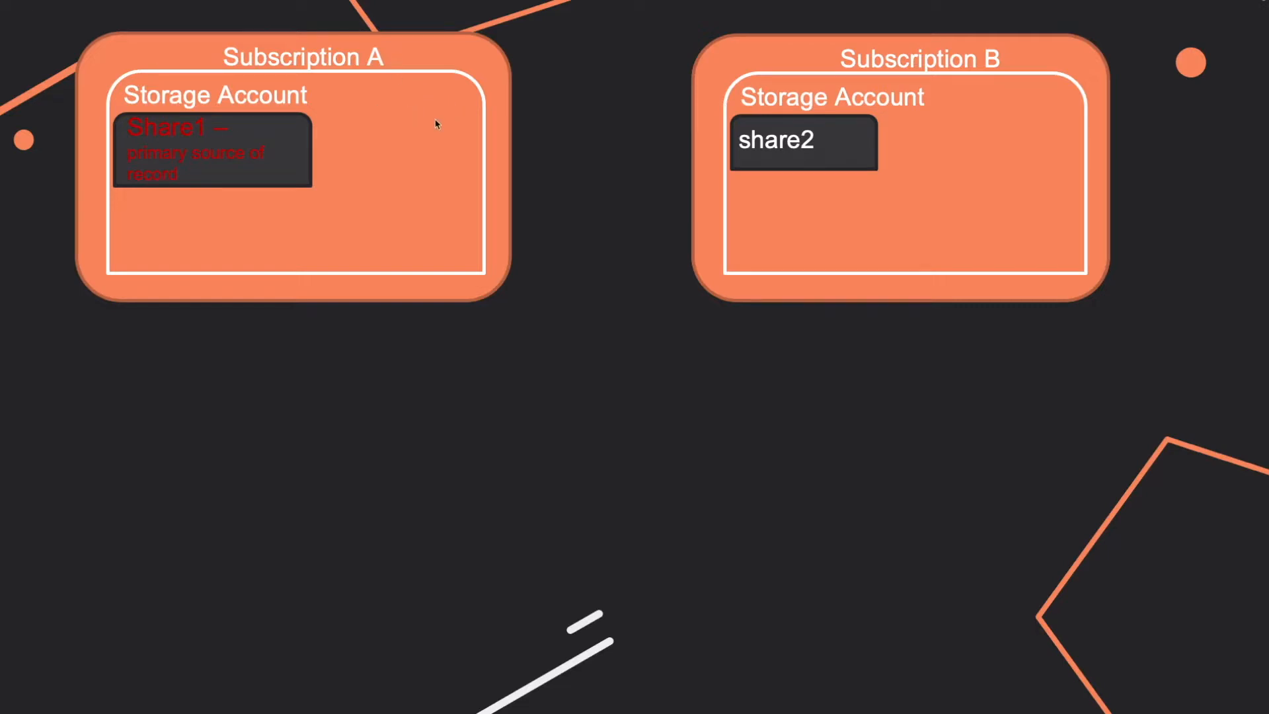
mouse_move(987, 111)
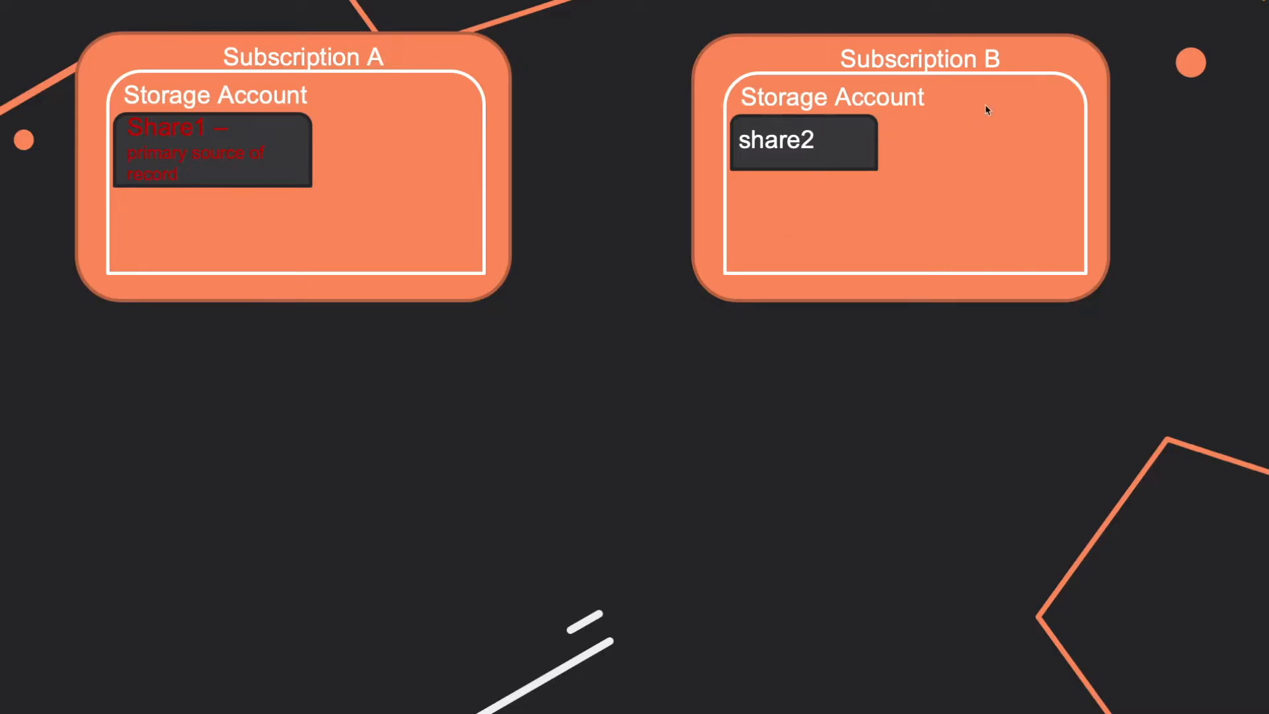
mouse_move(141, 186)
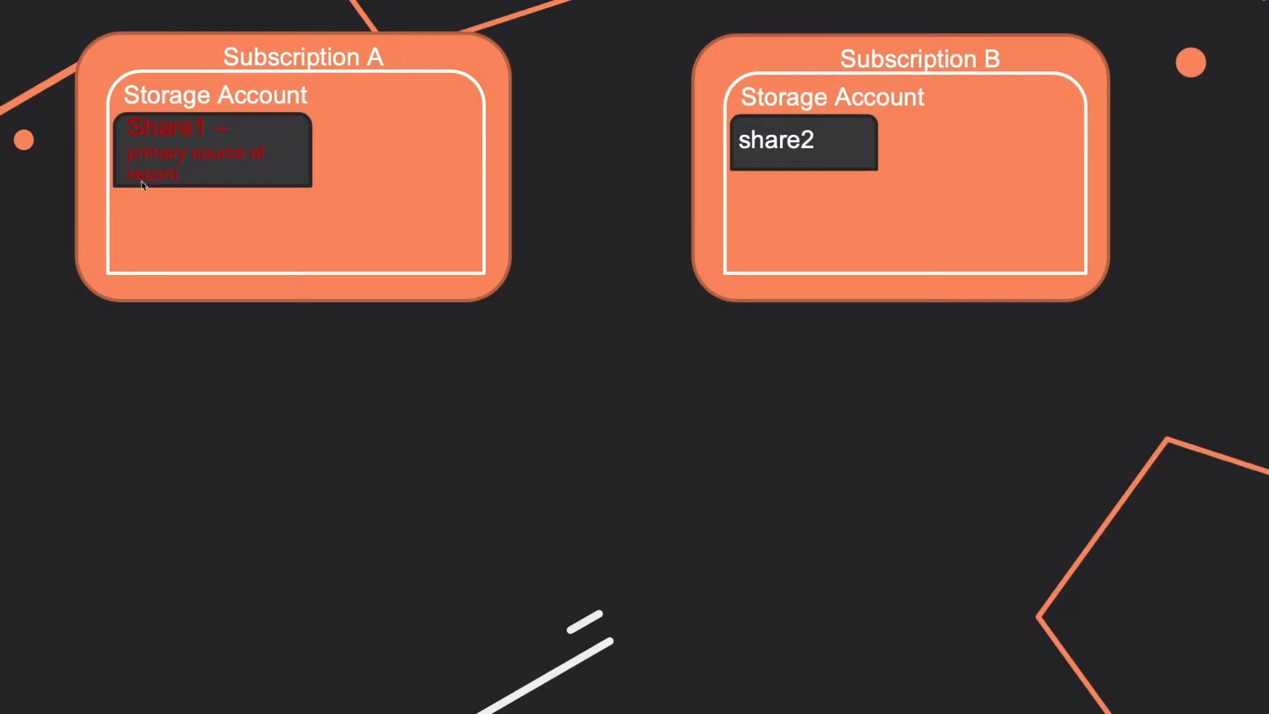
mouse_move(205, 212)
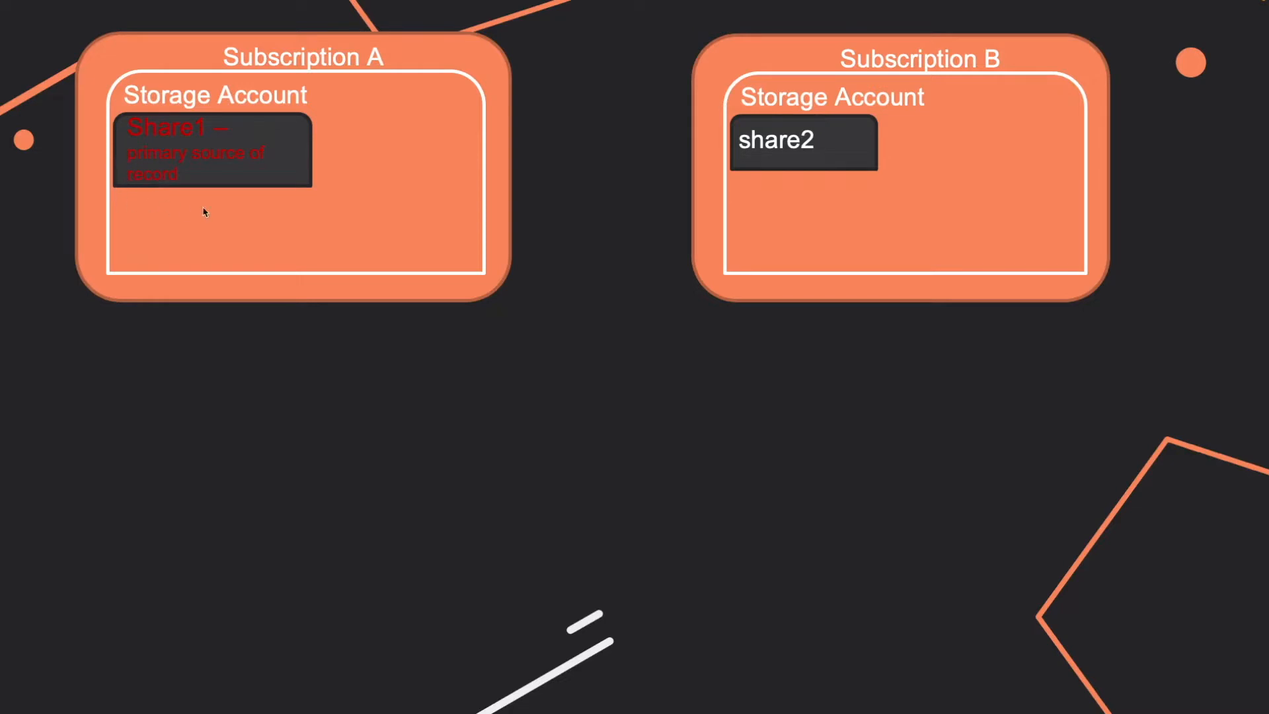
mouse_move(235, 137)
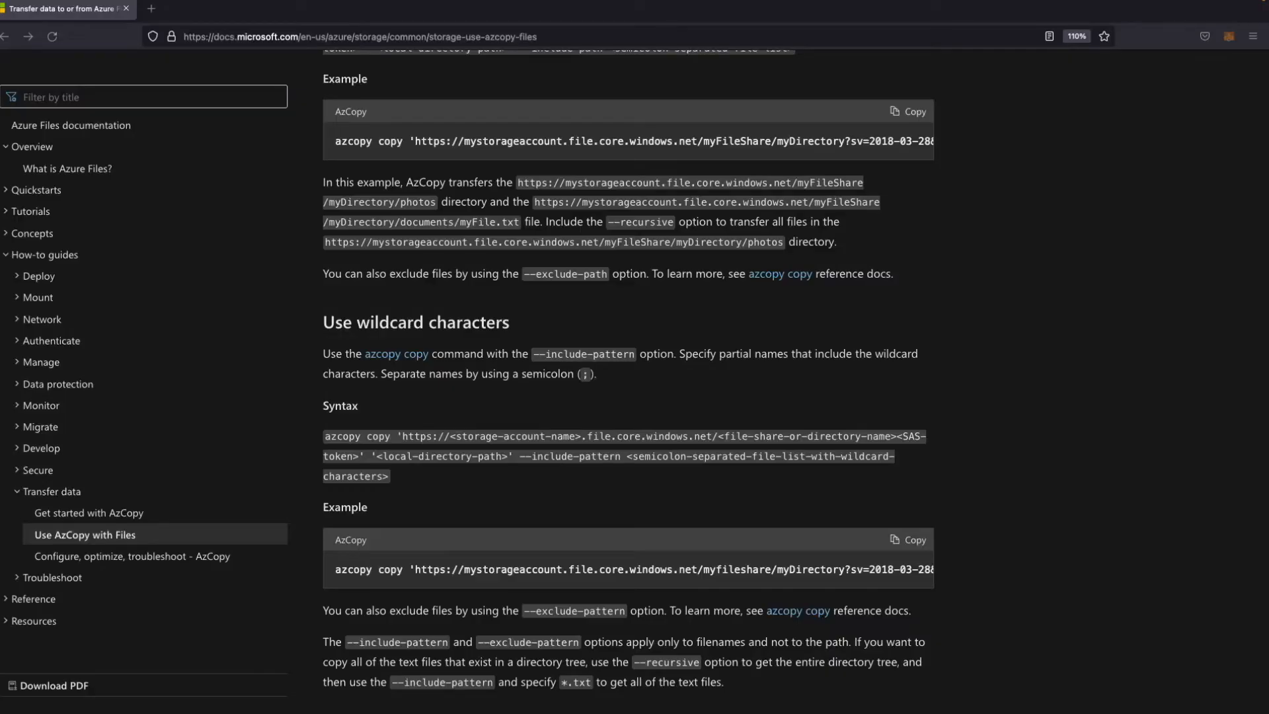
scroll(down, 3)
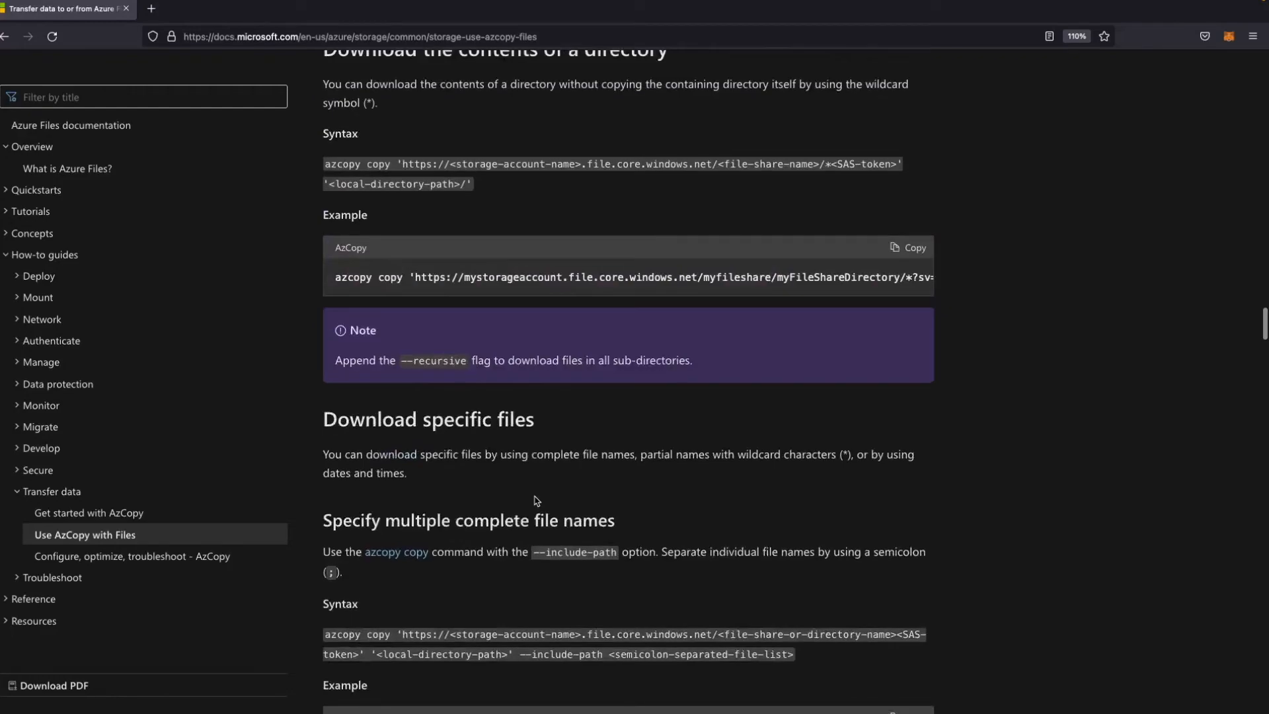
scroll(up, 3)
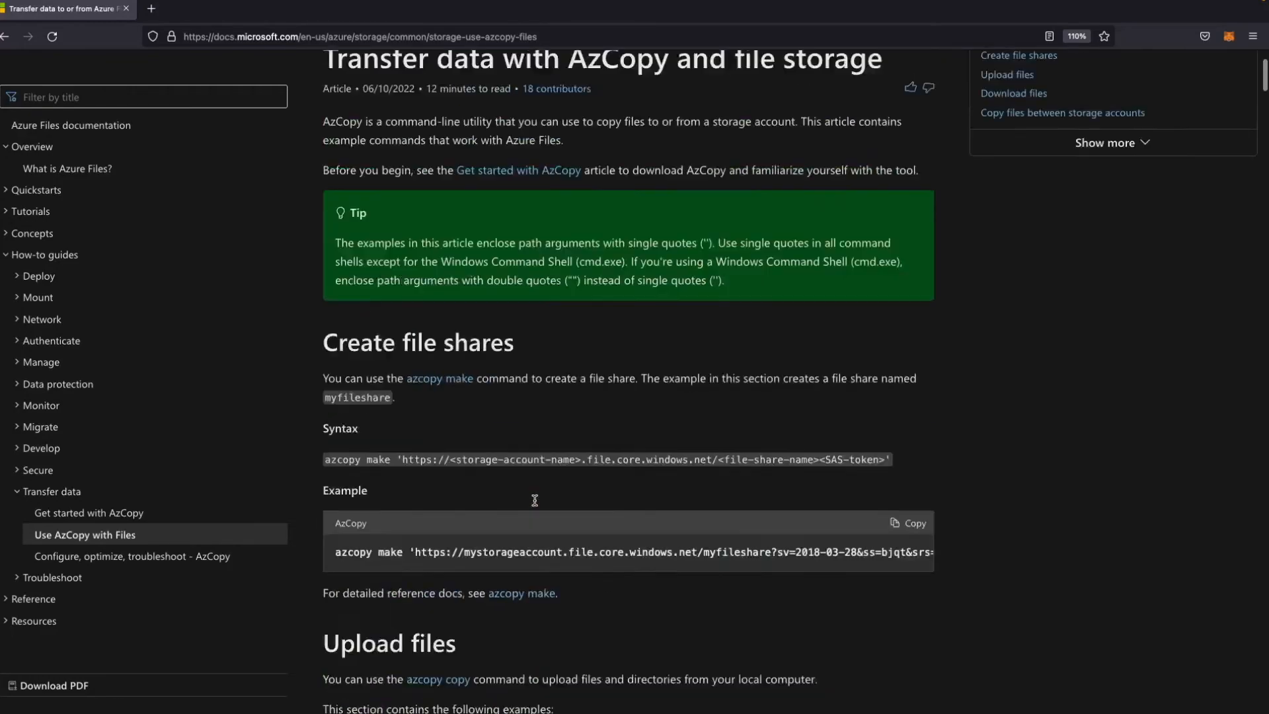
scroll(up, 3)
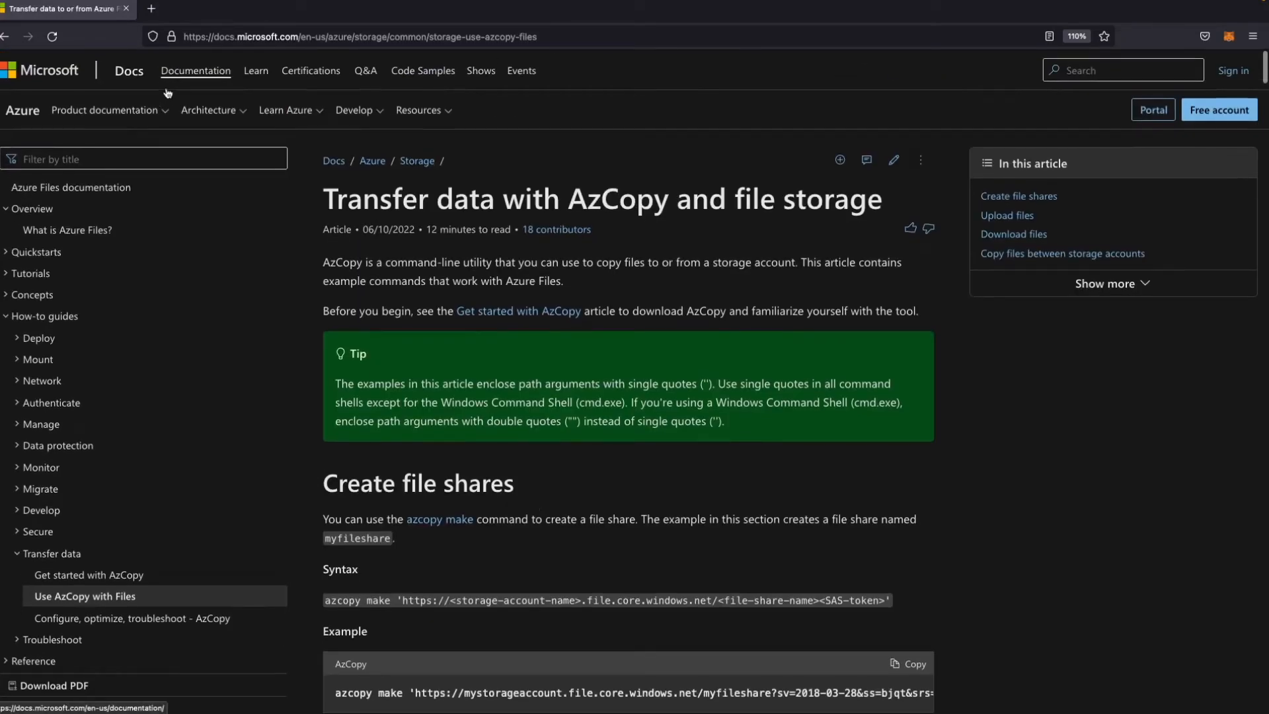
mouse_move(546, 220)
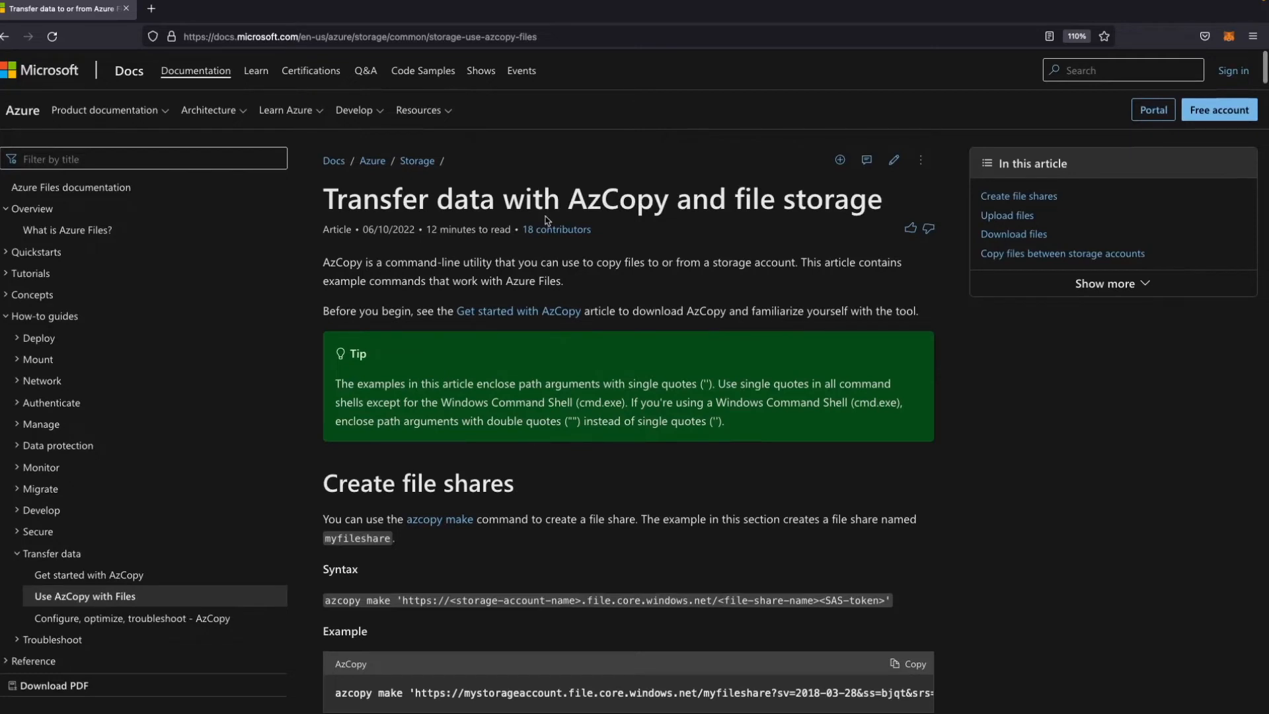
mouse_move(746, 227)
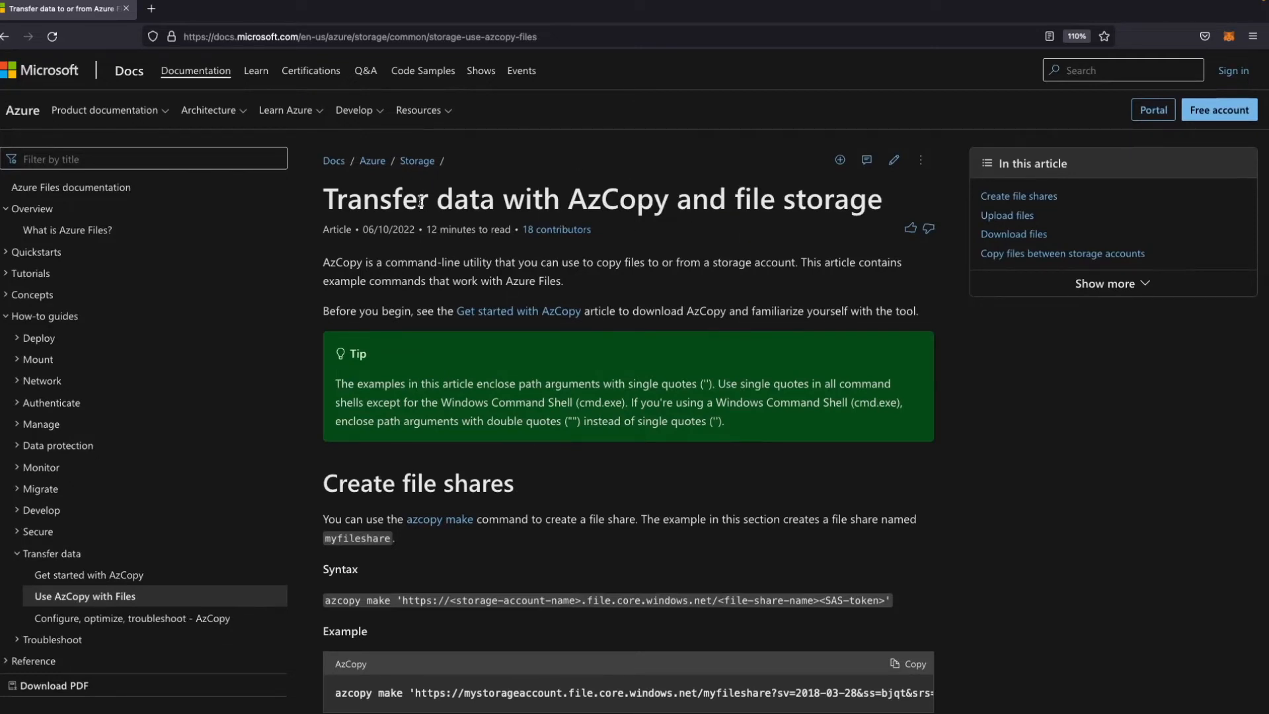
mouse_move(475, 221)
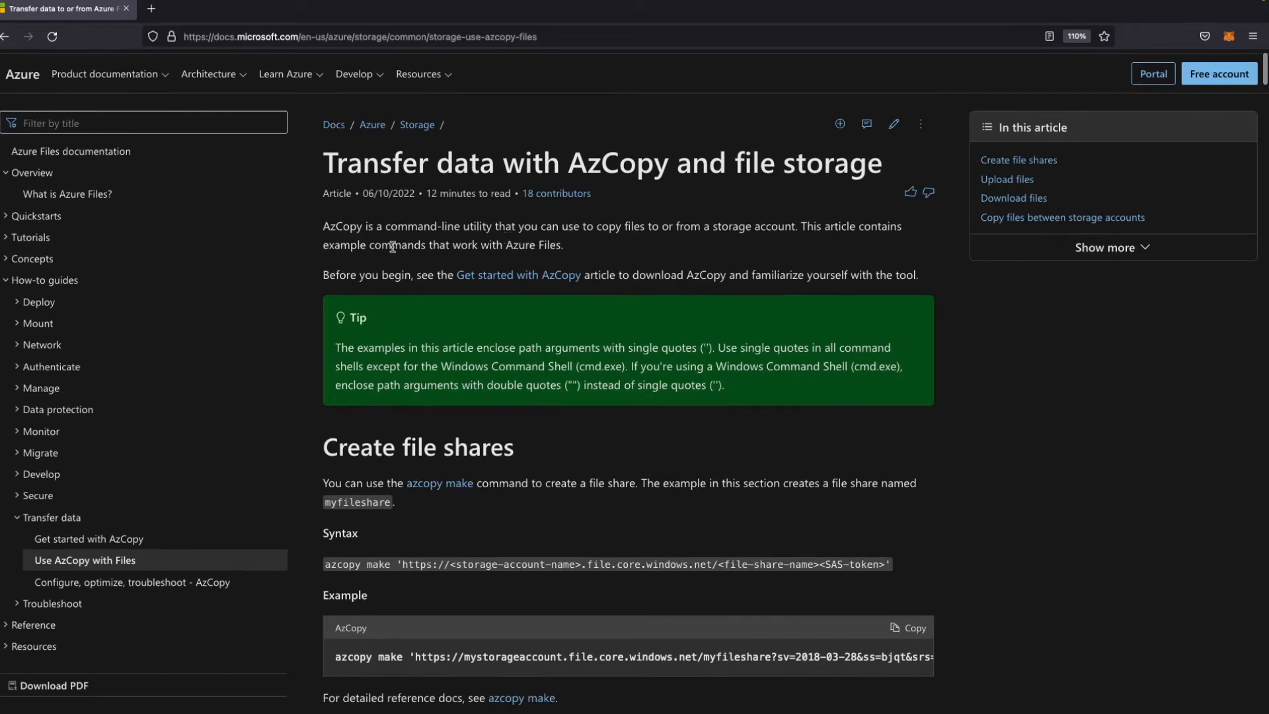
scroll(down, 3)
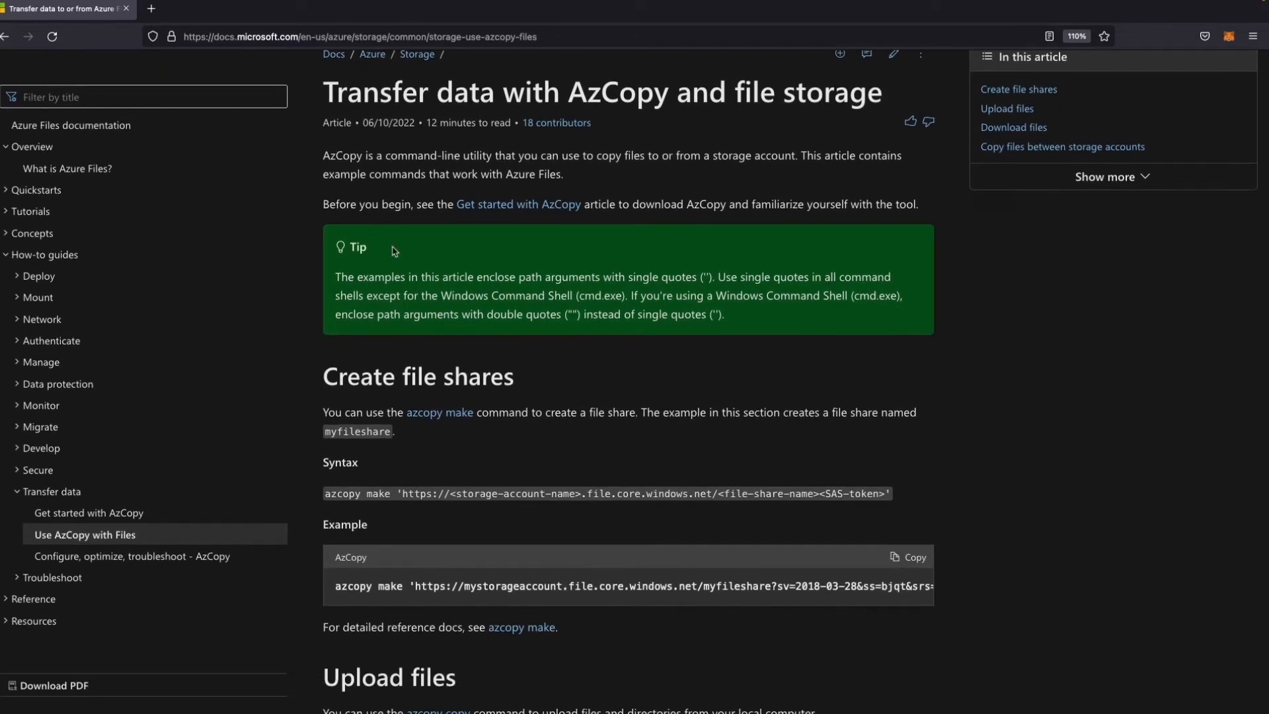
scroll(down, 3)
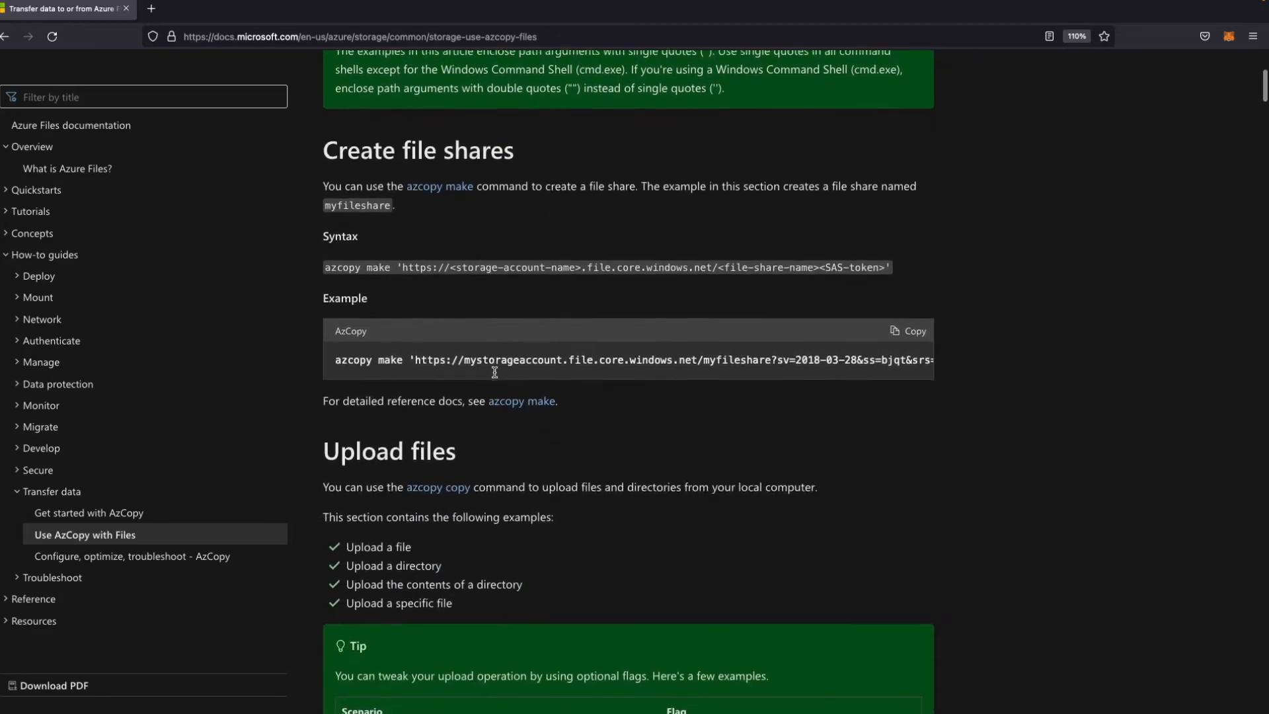
scroll(down, 3)
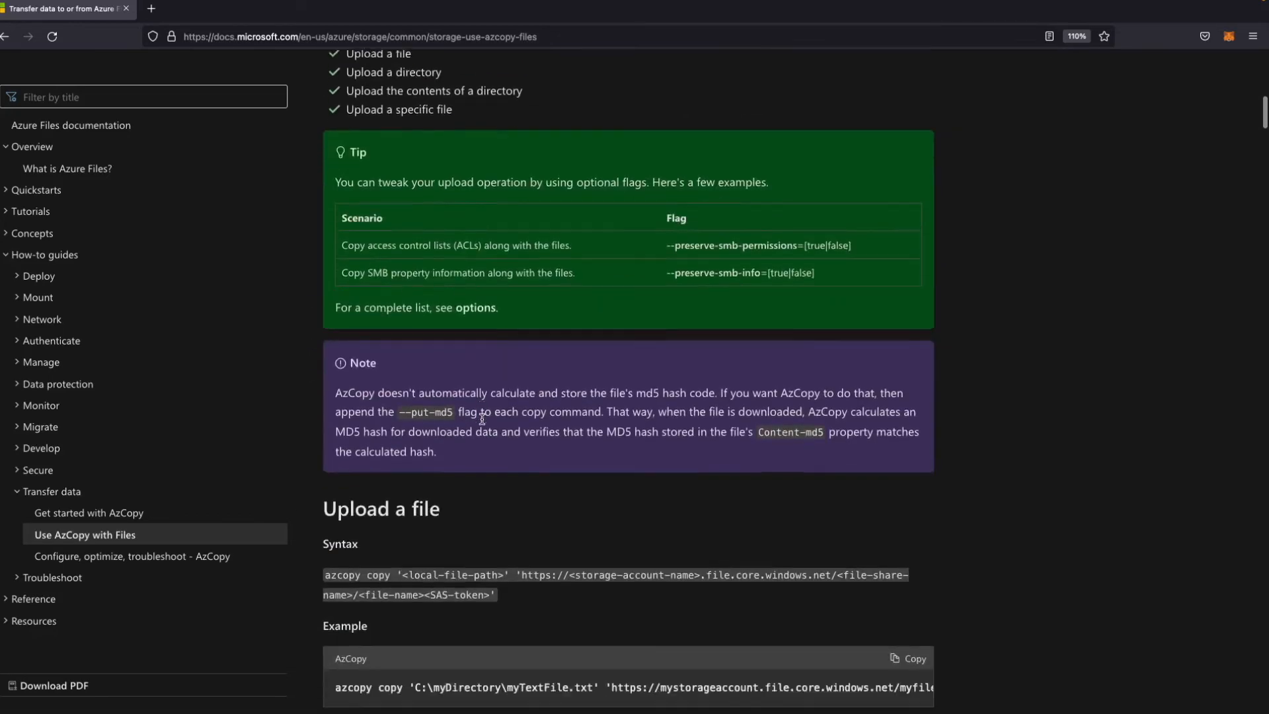
scroll(down, 3)
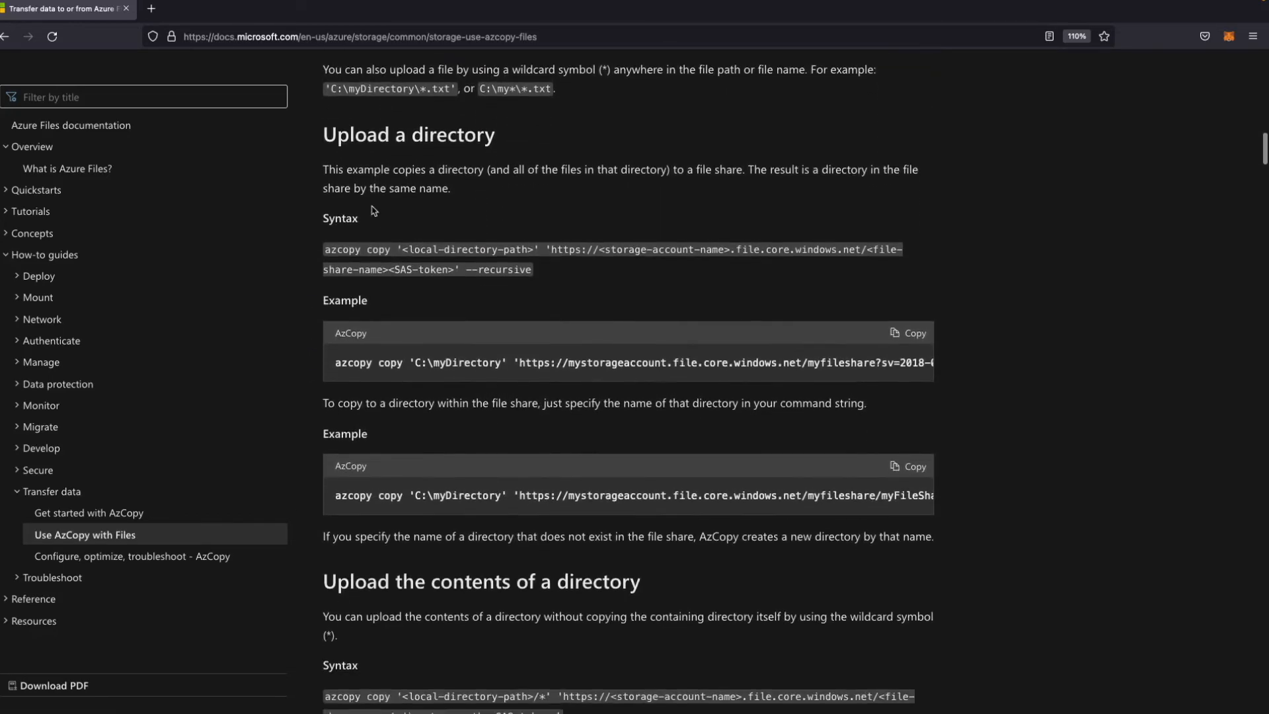
scroll(down, 3)
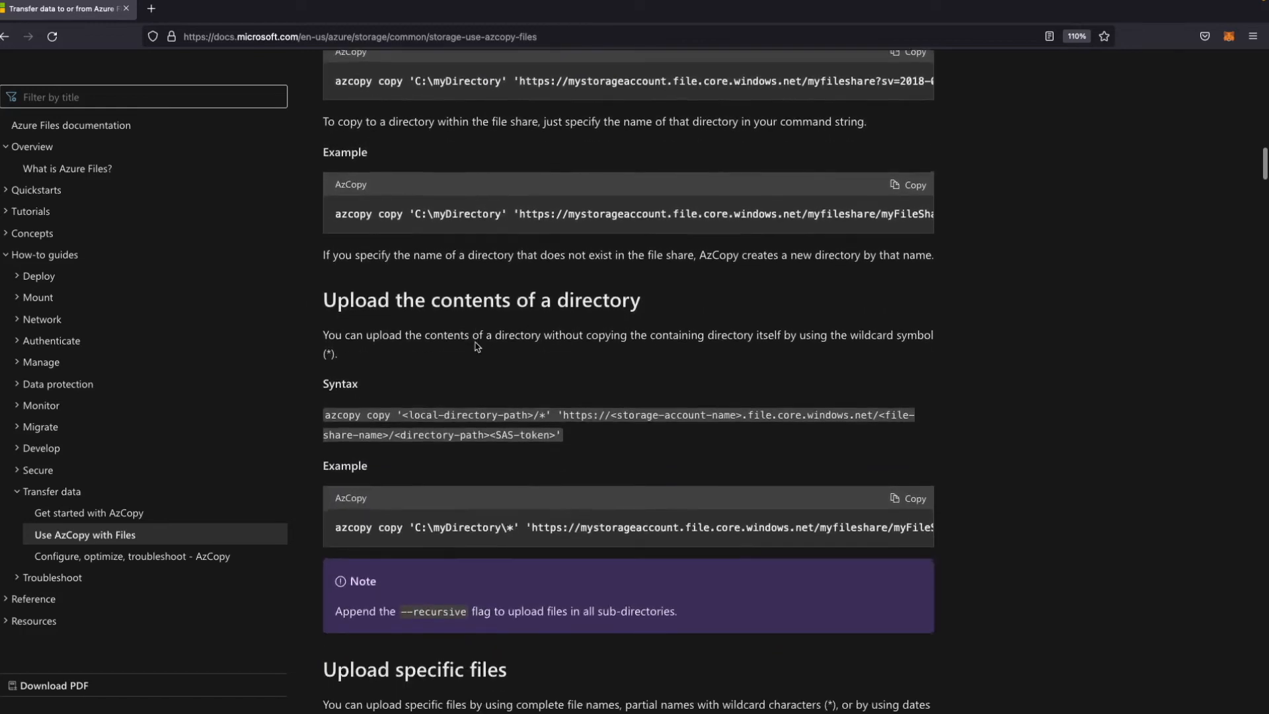
scroll(down, 3)
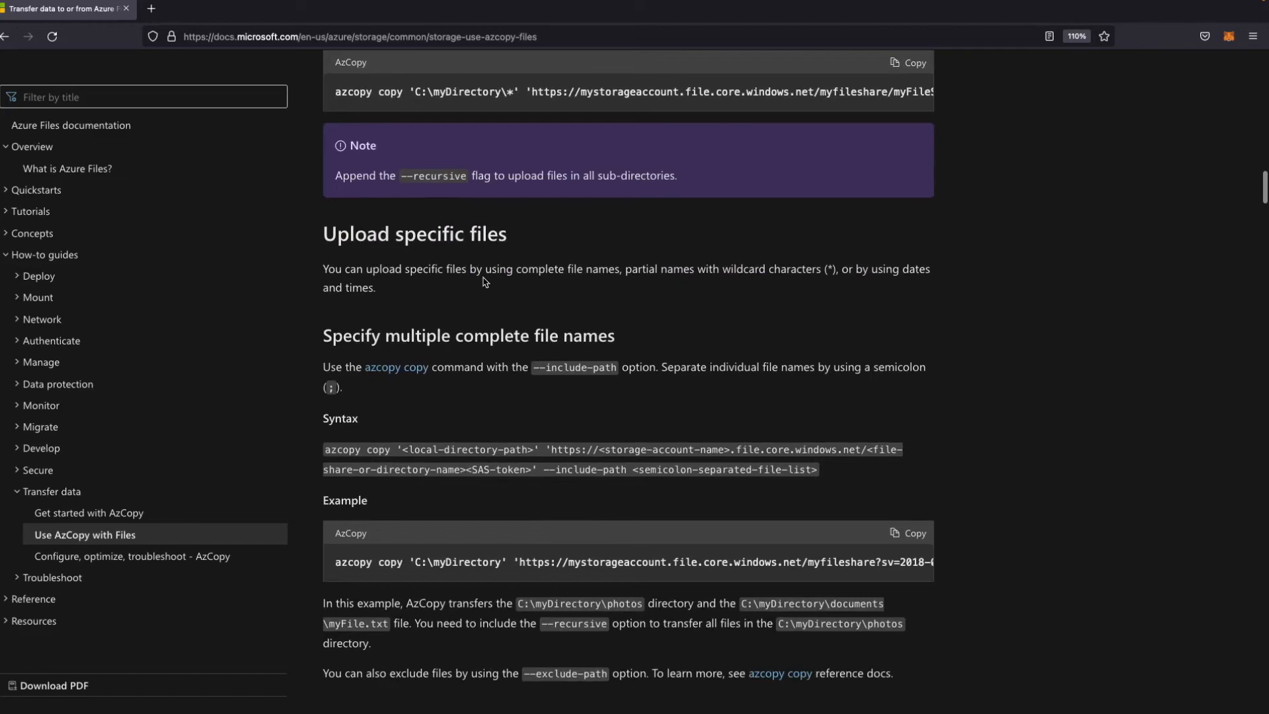
scroll(down, 3)
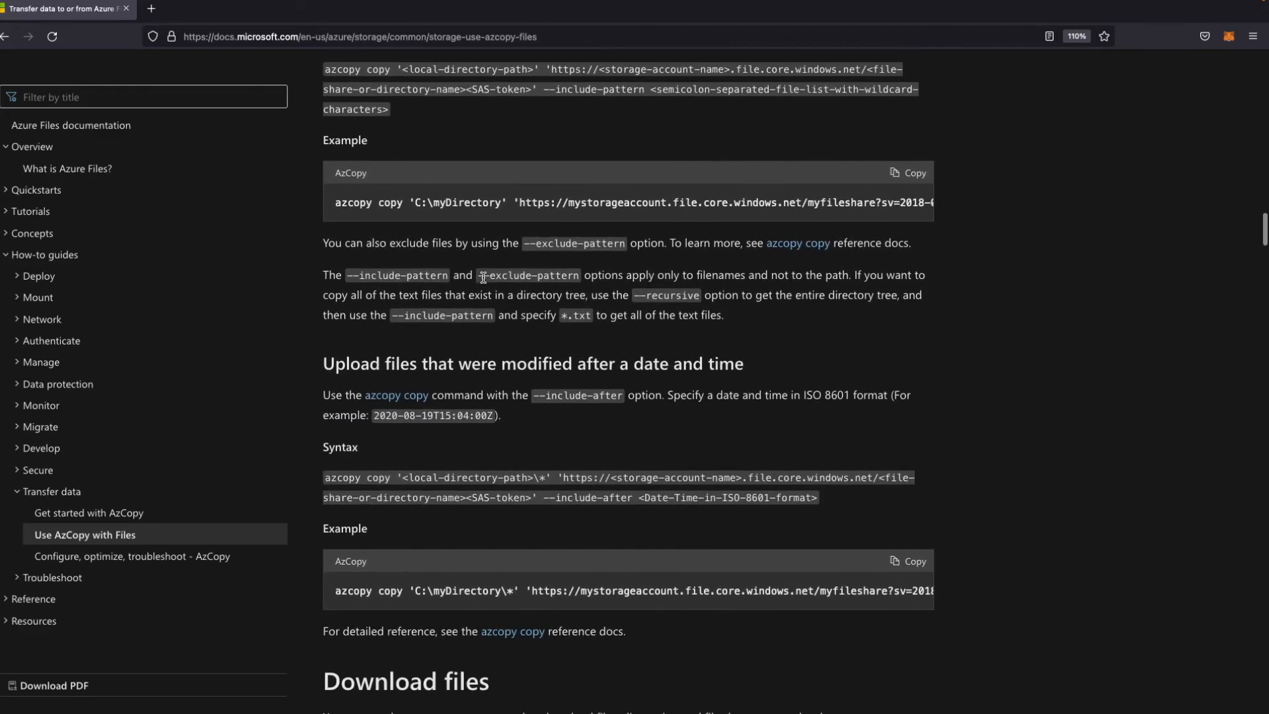
scroll(down, 3)
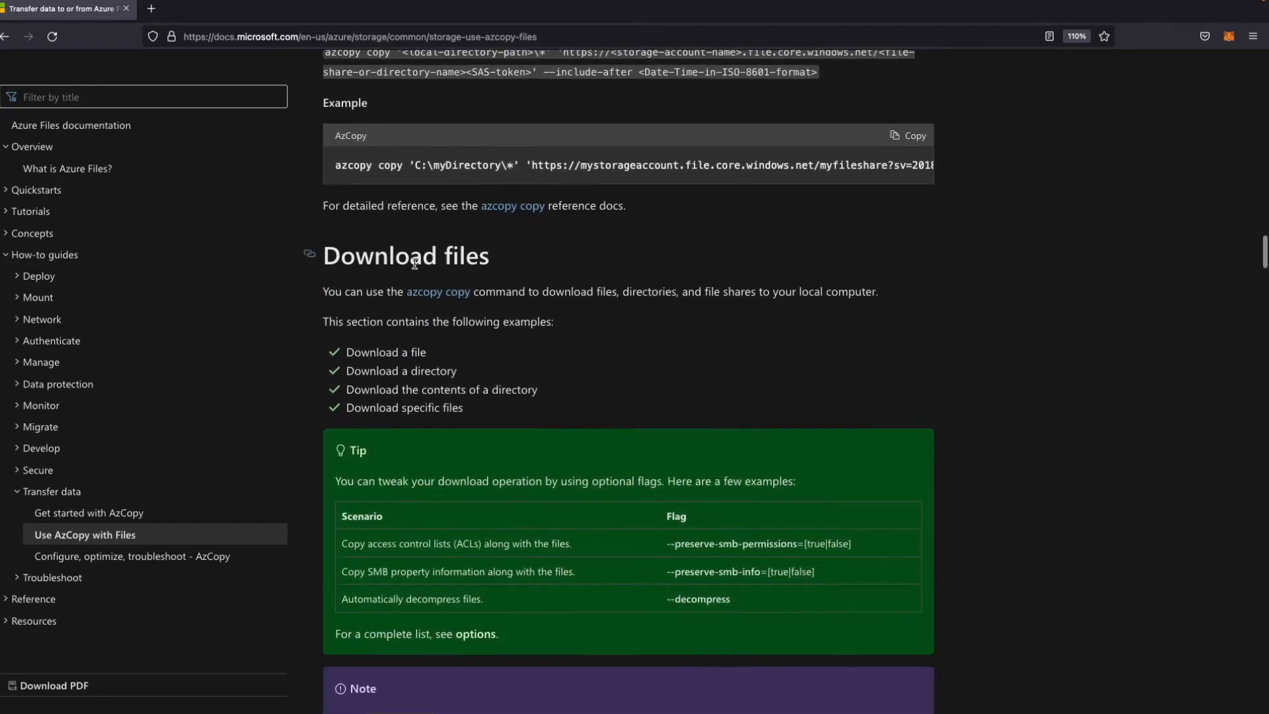
scroll(down, 3)
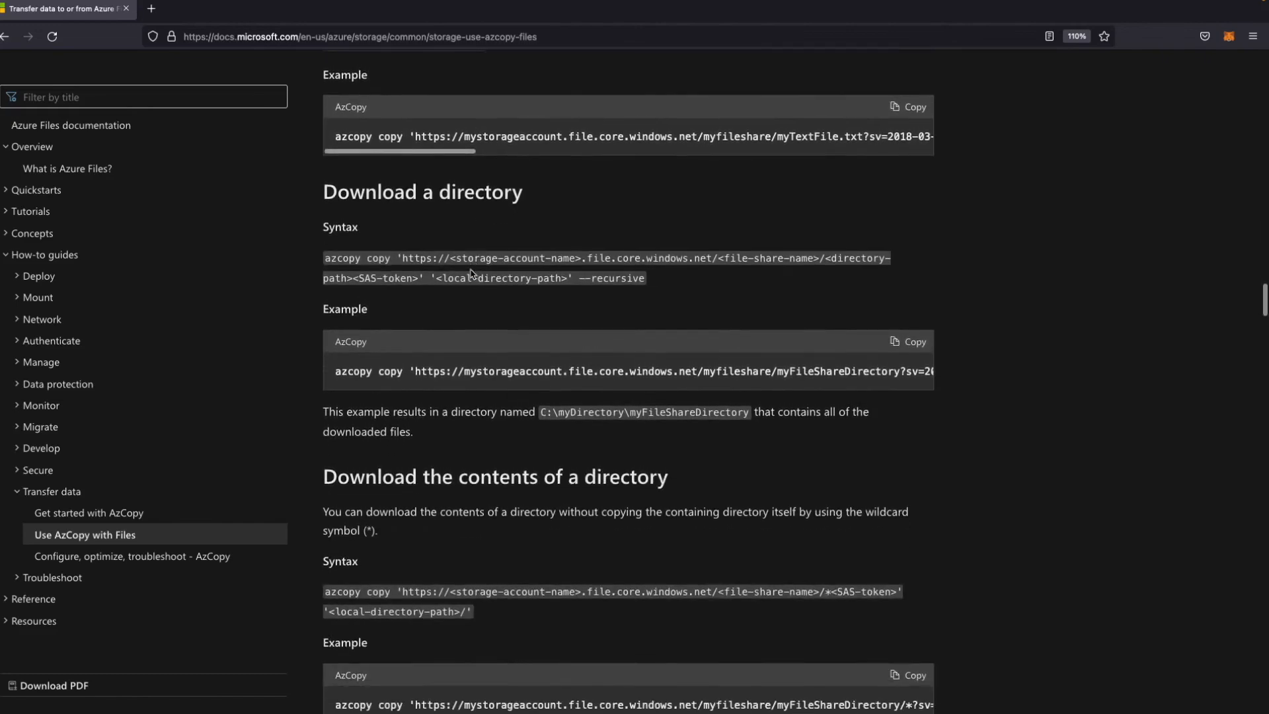
scroll(down, 3)
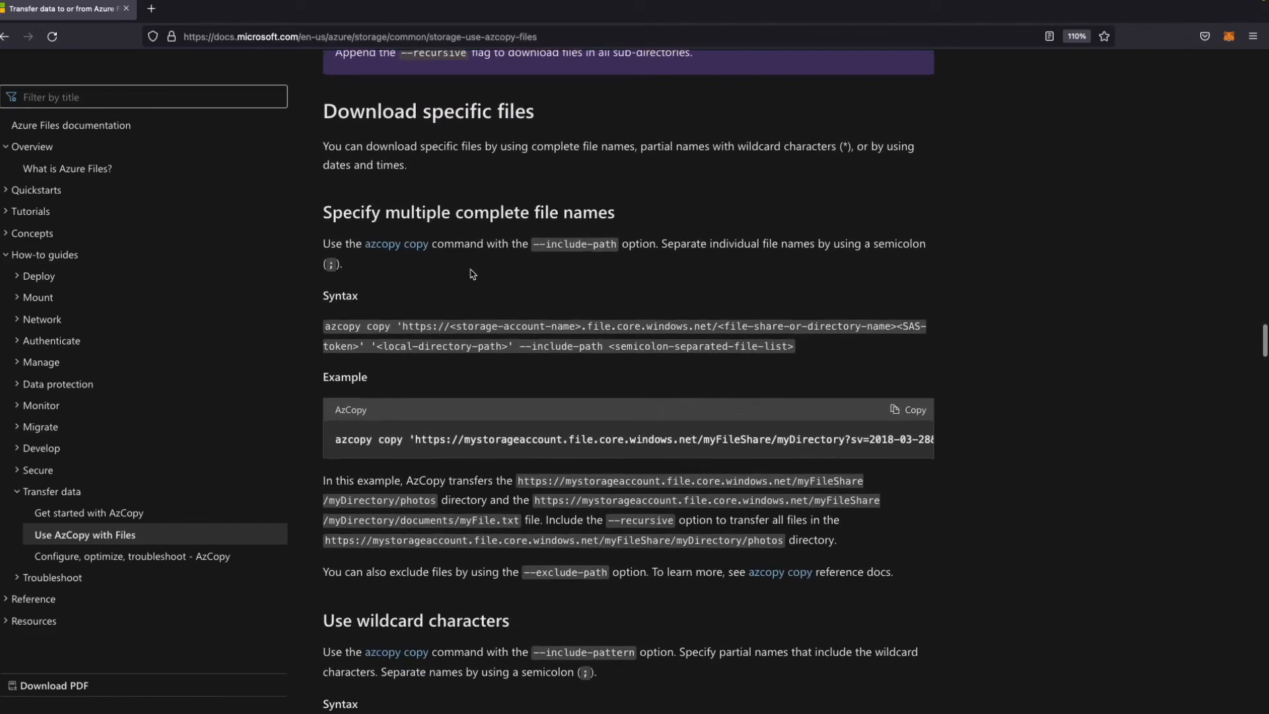
scroll(down, 3)
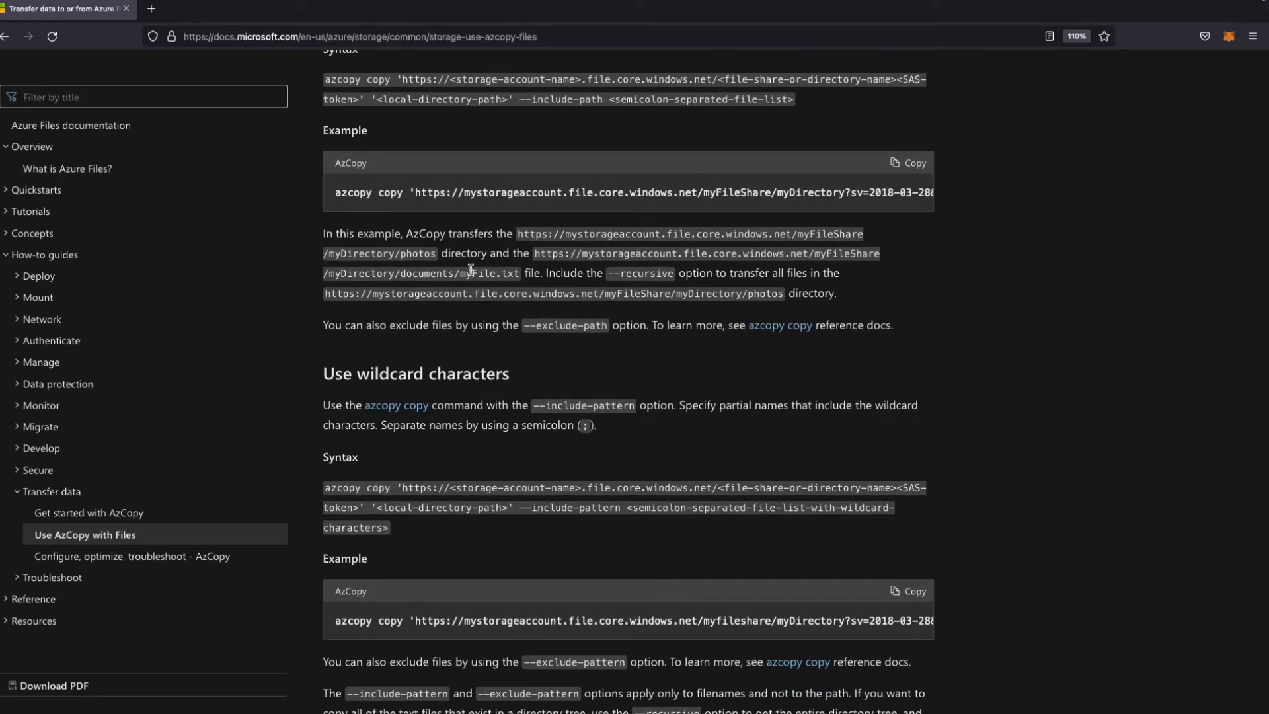
scroll(down, 3)
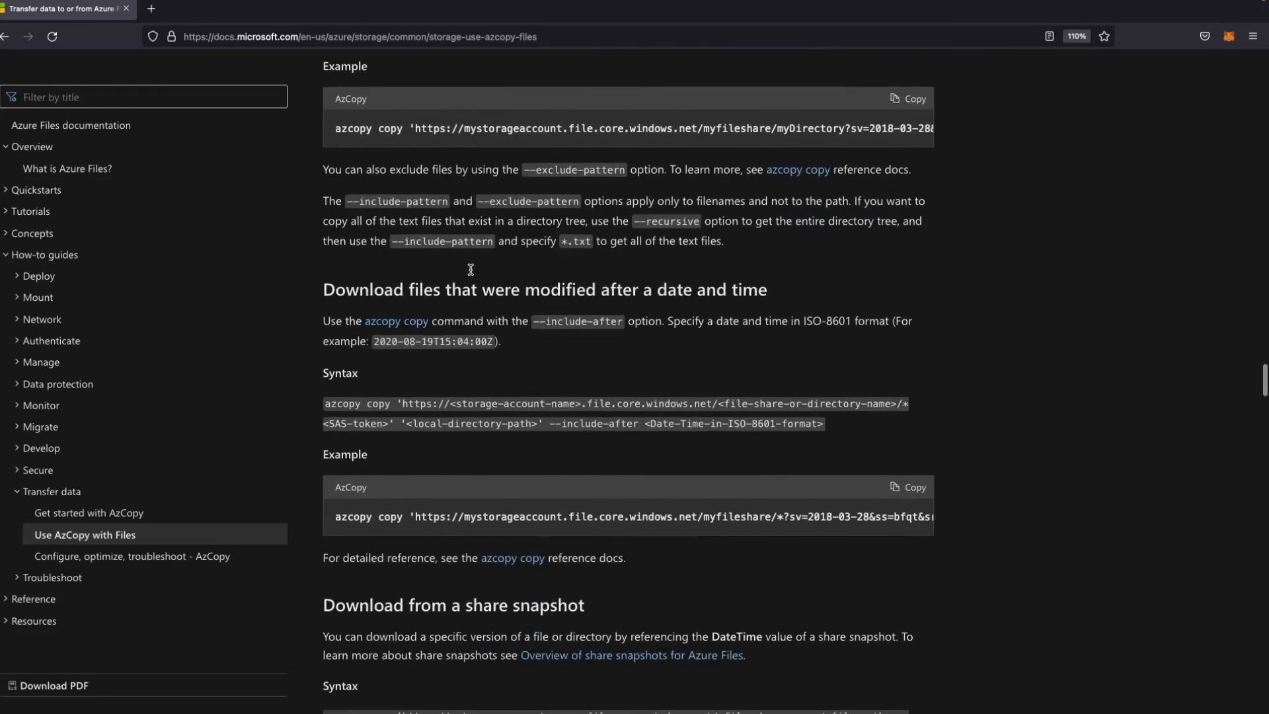
scroll(down, 3)
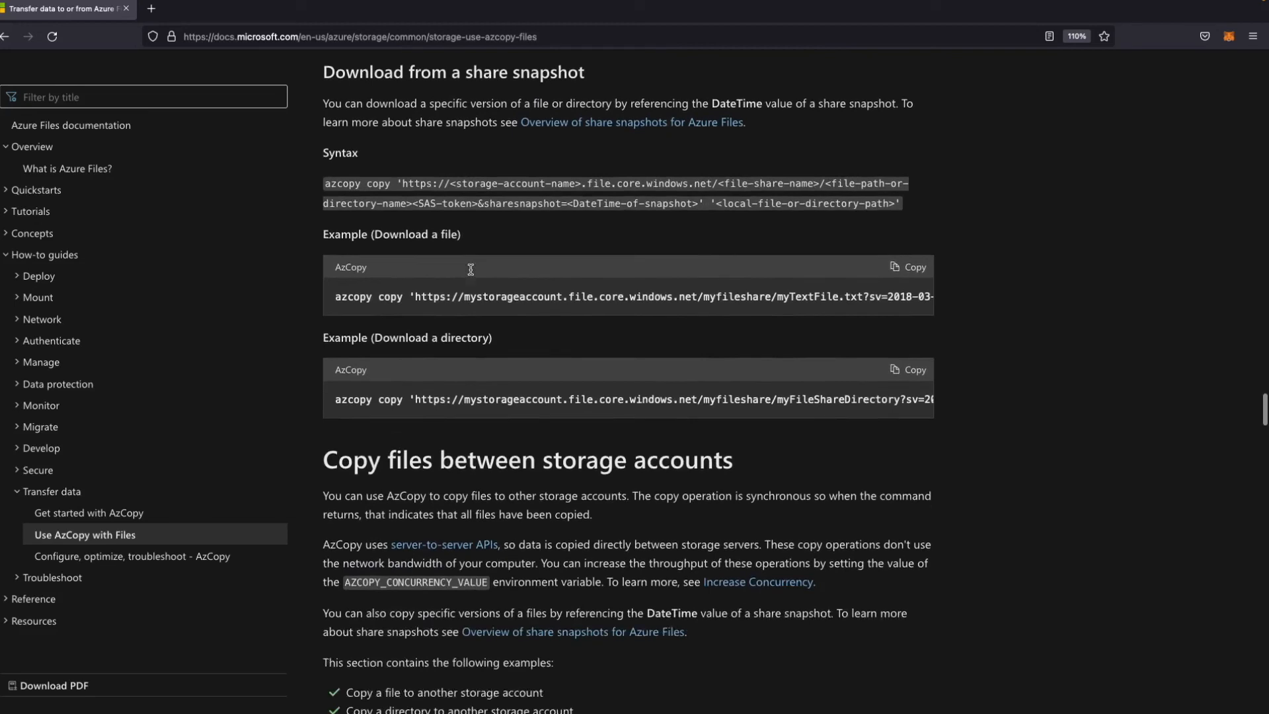
scroll(down, 3)
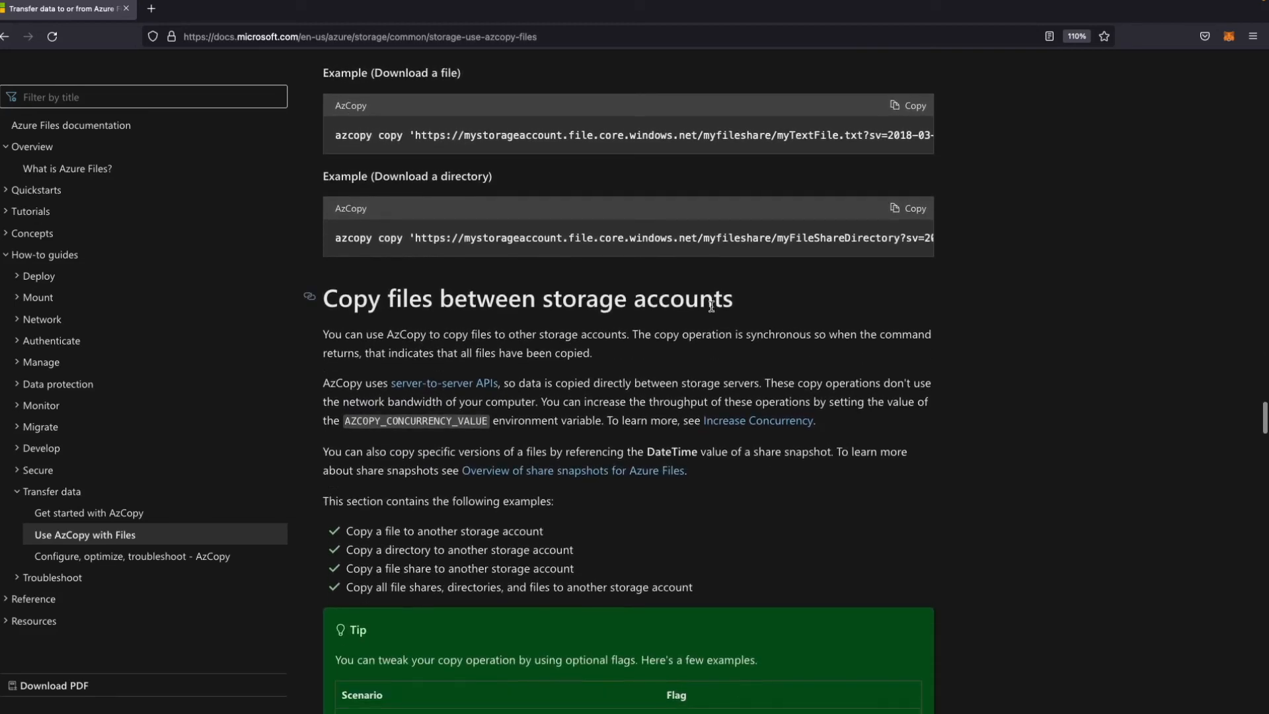
mouse_move(601, 320)
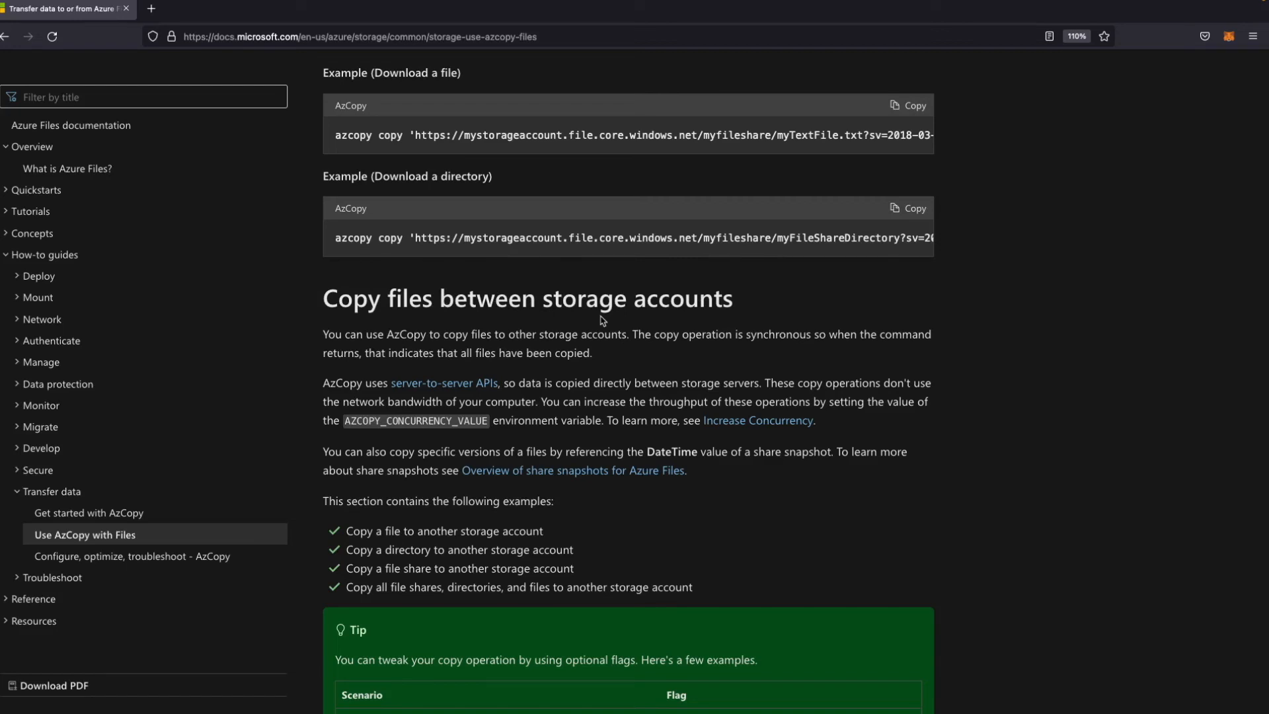
scroll(down, 3)
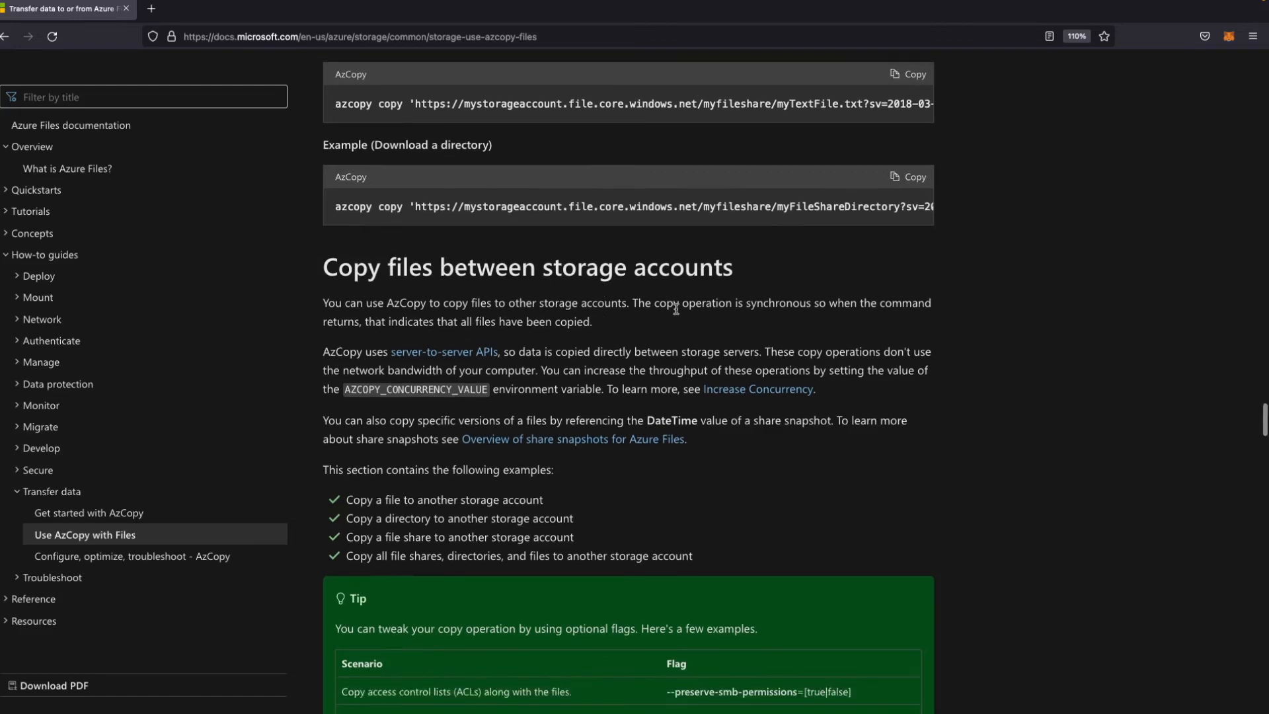
mouse_move(689, 311)
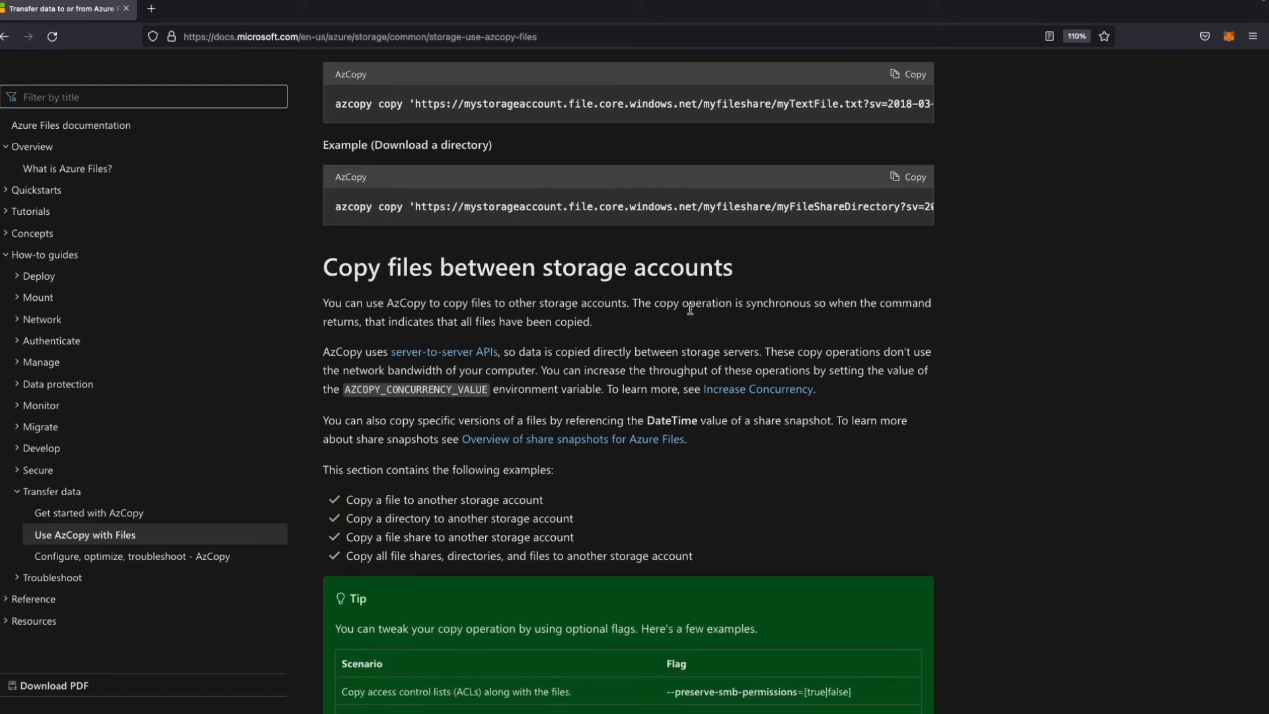
mouse_move(820, 309)
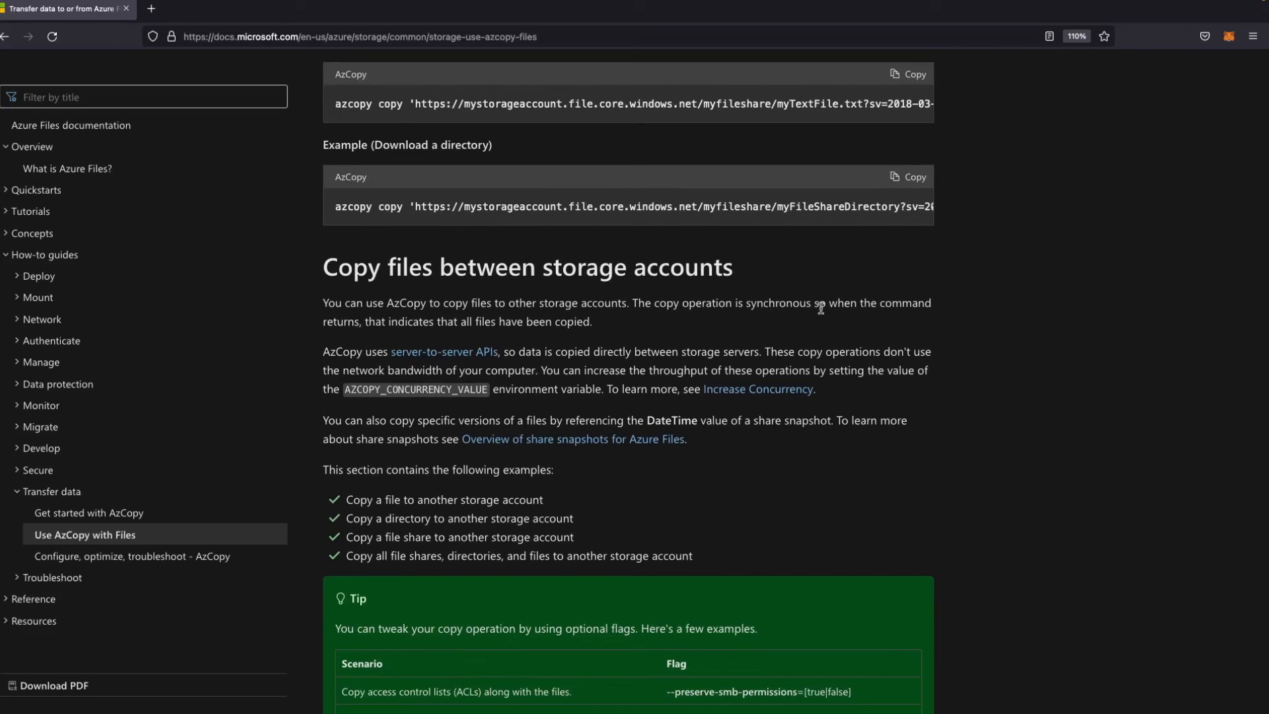
mouse_move(420, 321)
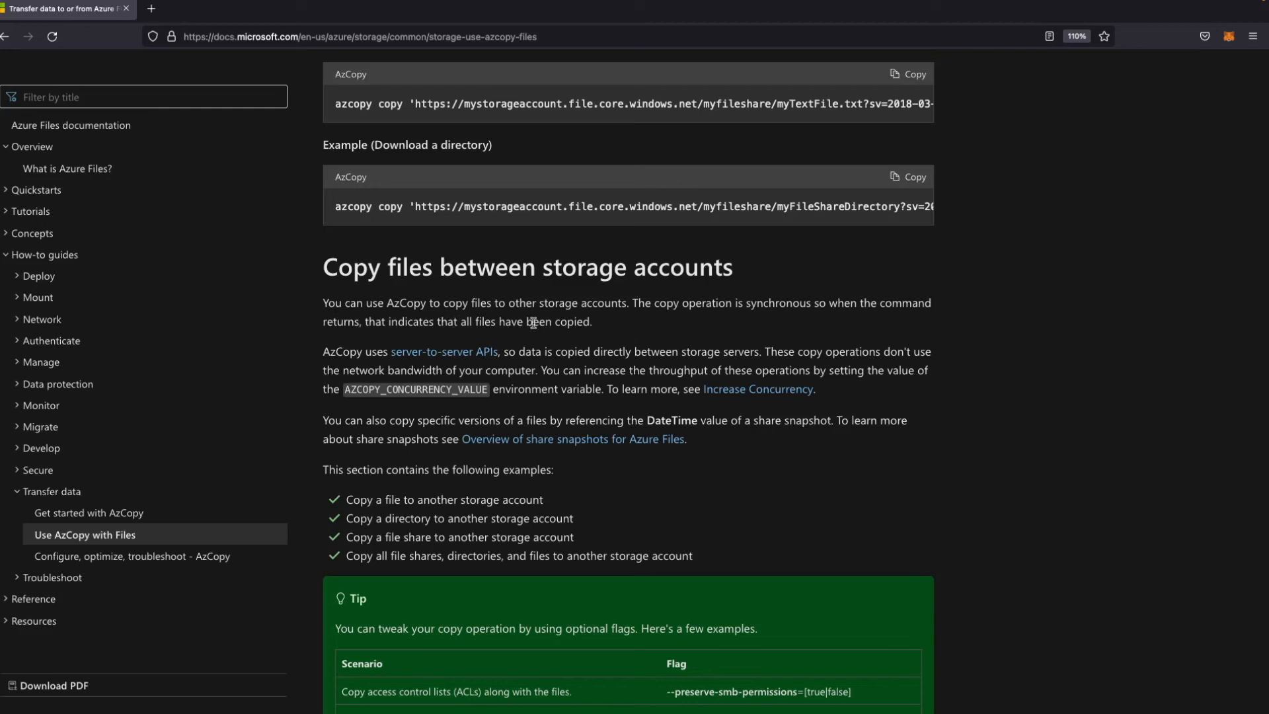
scroll(down, 3)
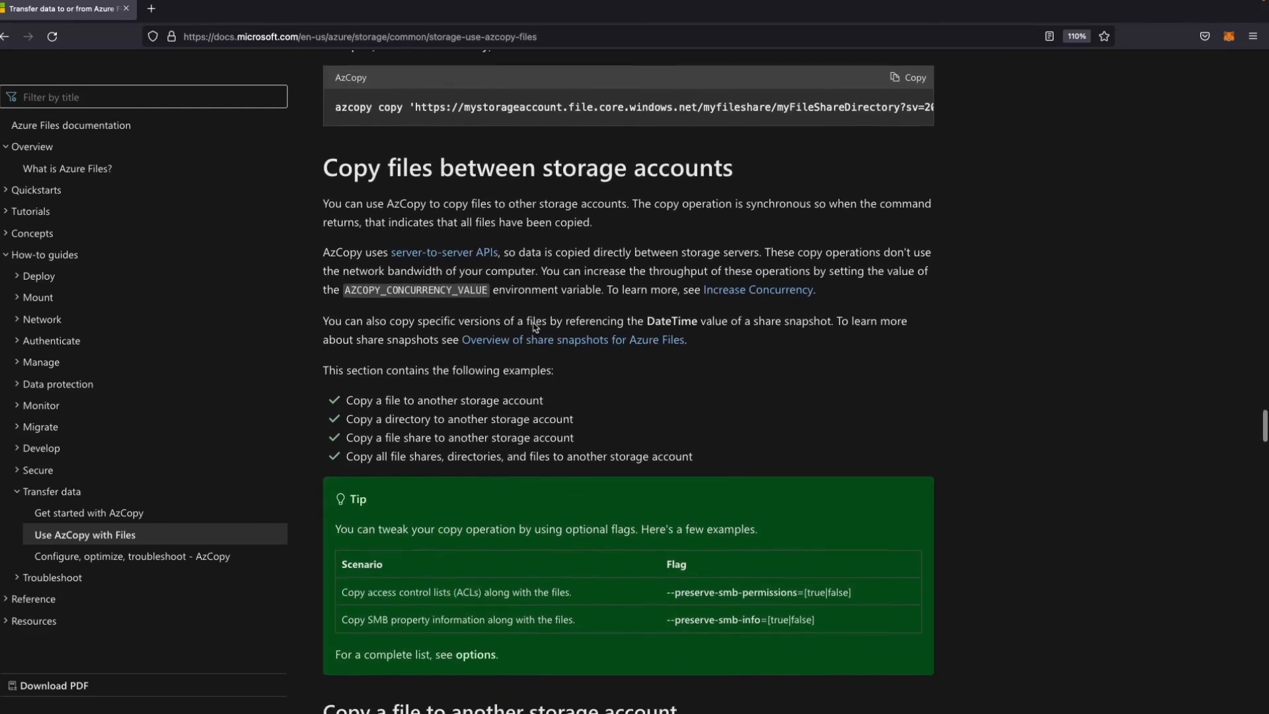
scroll(down, 3)
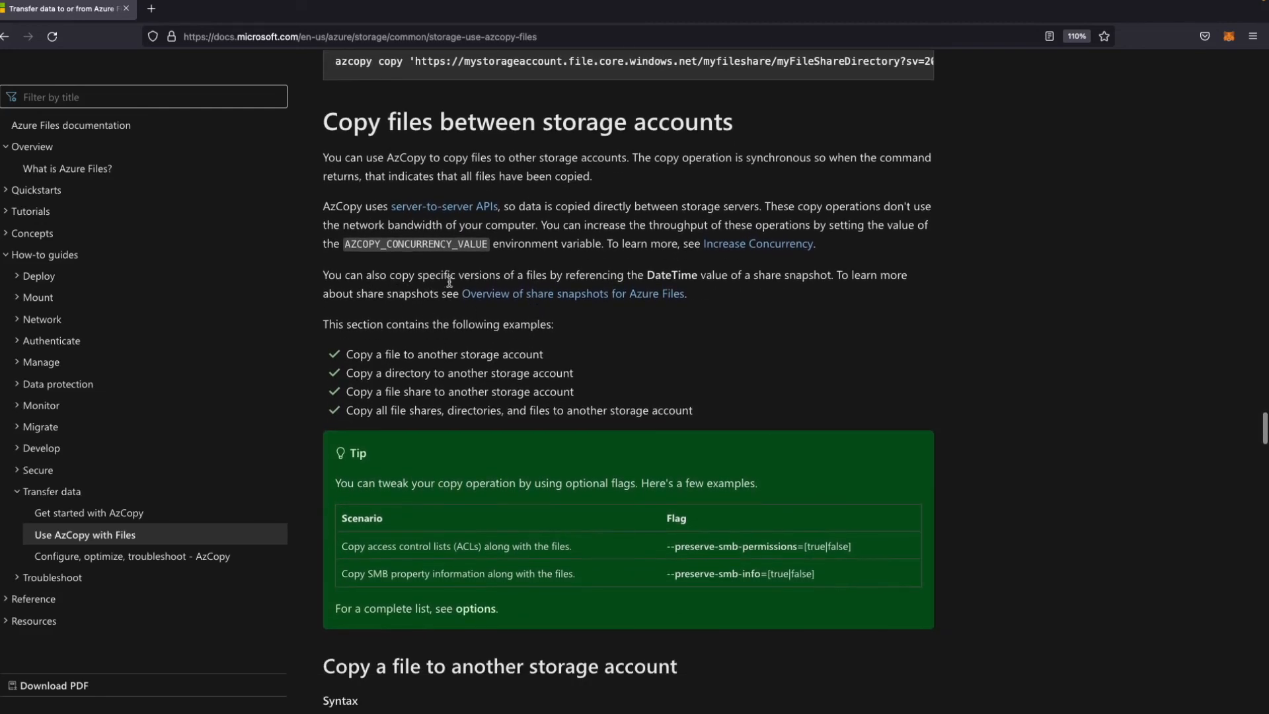
mouse_move(579, 279)
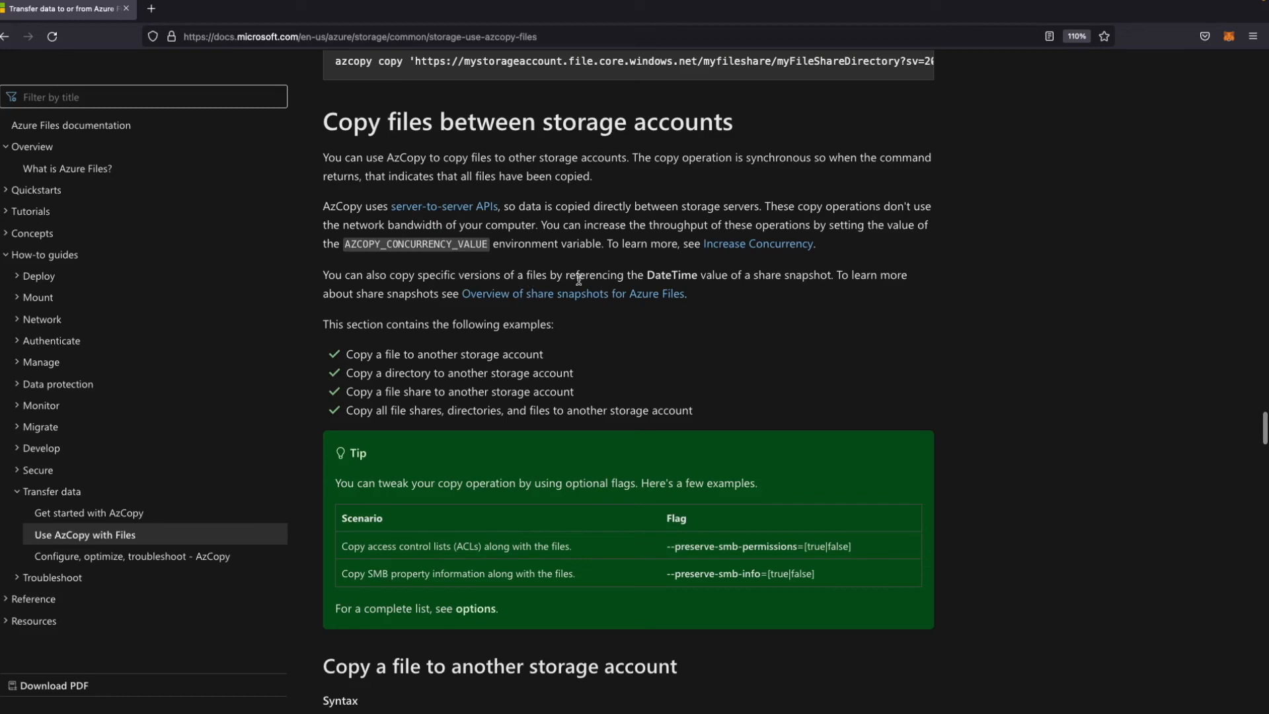
mouse_move(747, 288)
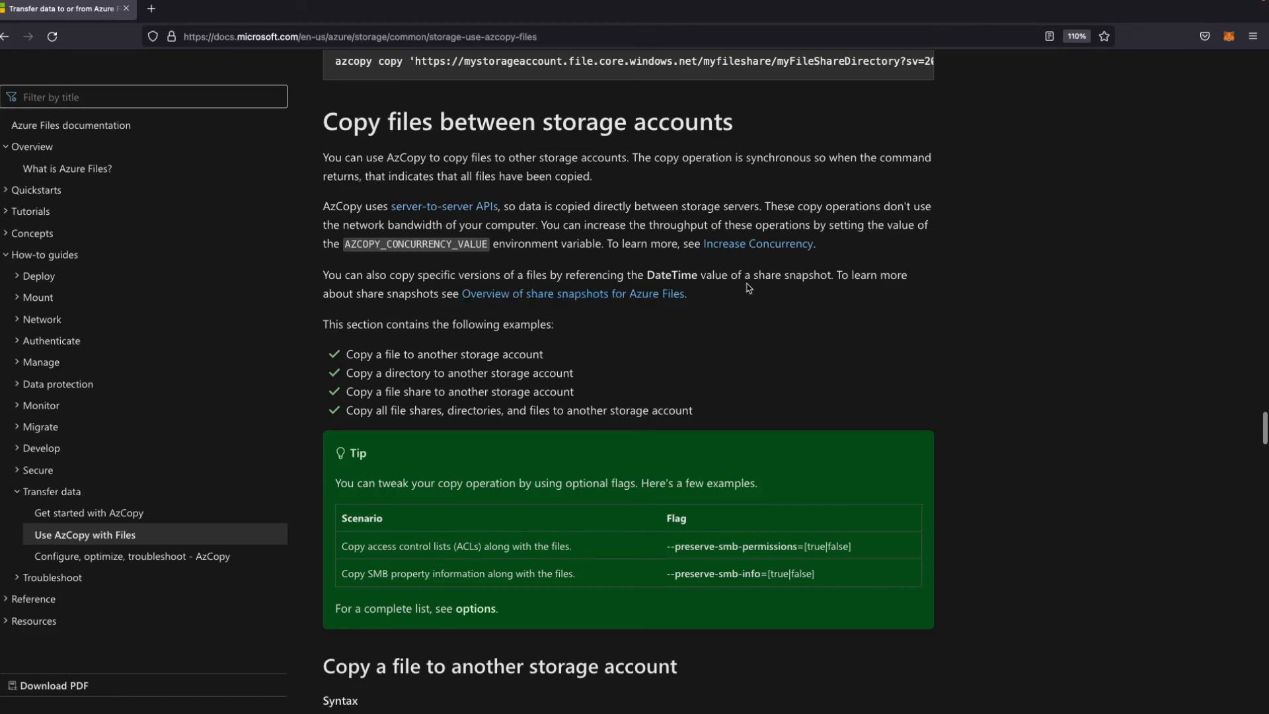
scroll(down, 3)
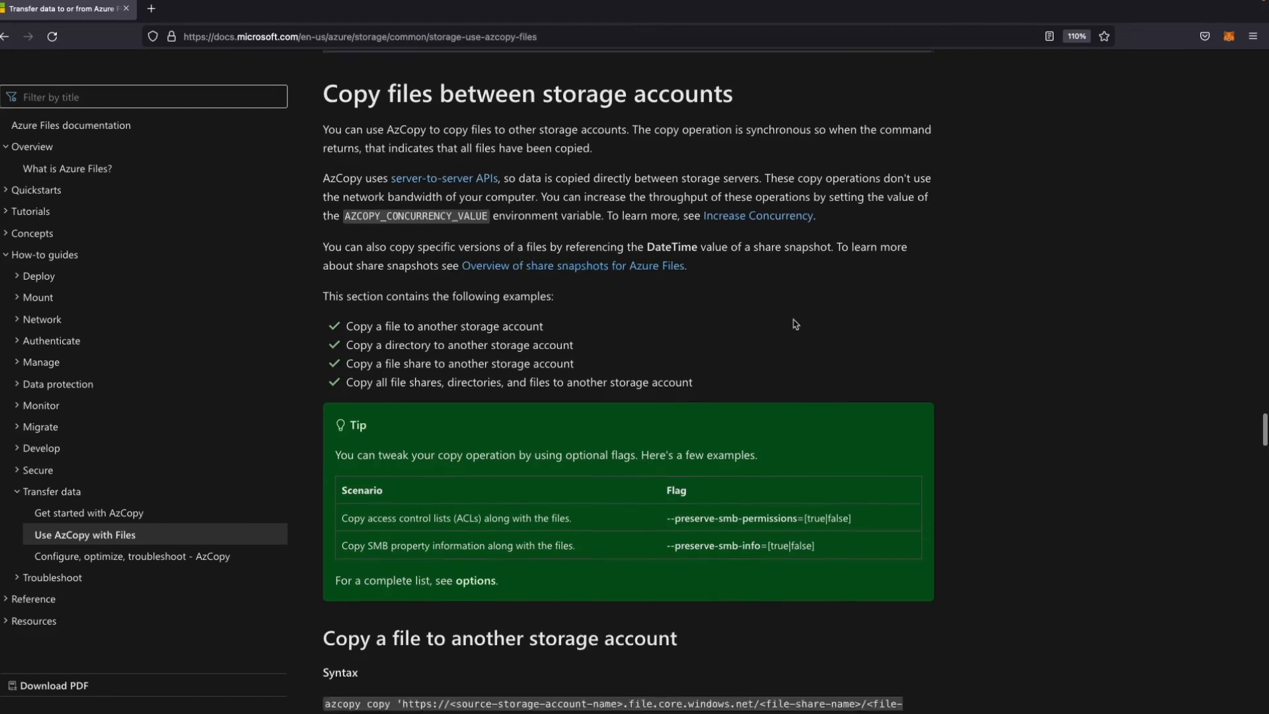
scroll(down, 3)
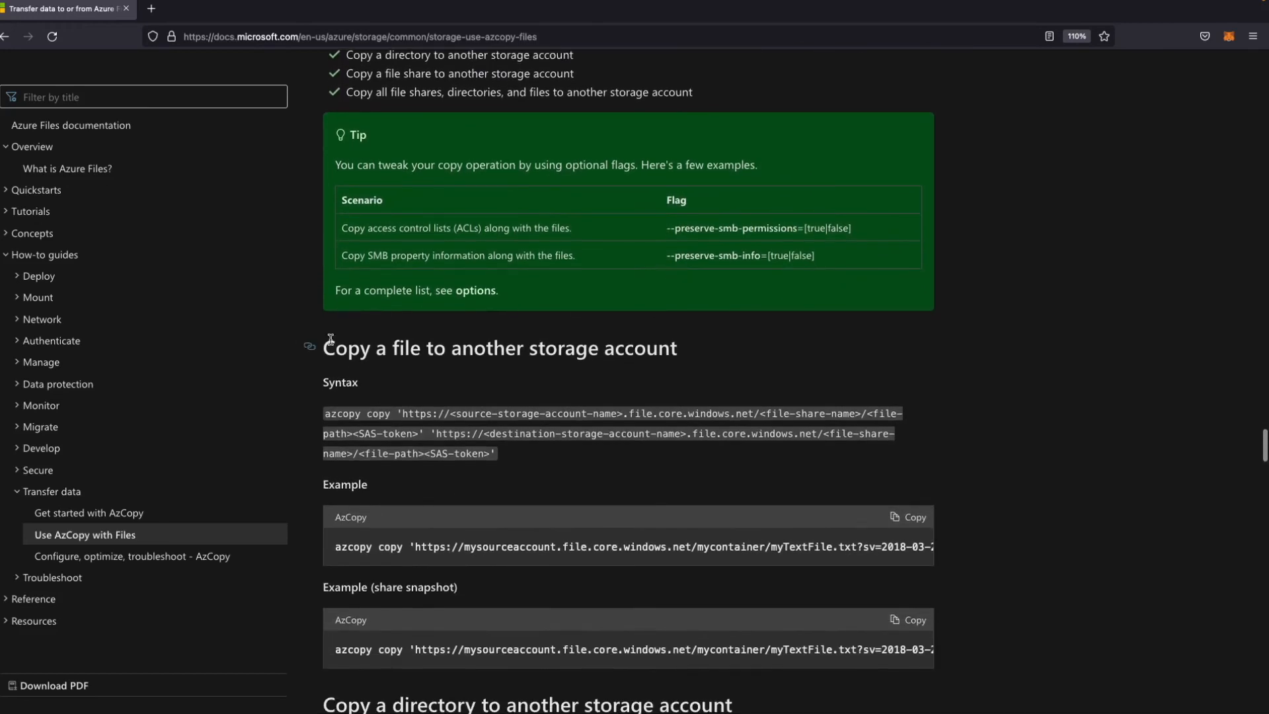
scroll(down, 3)
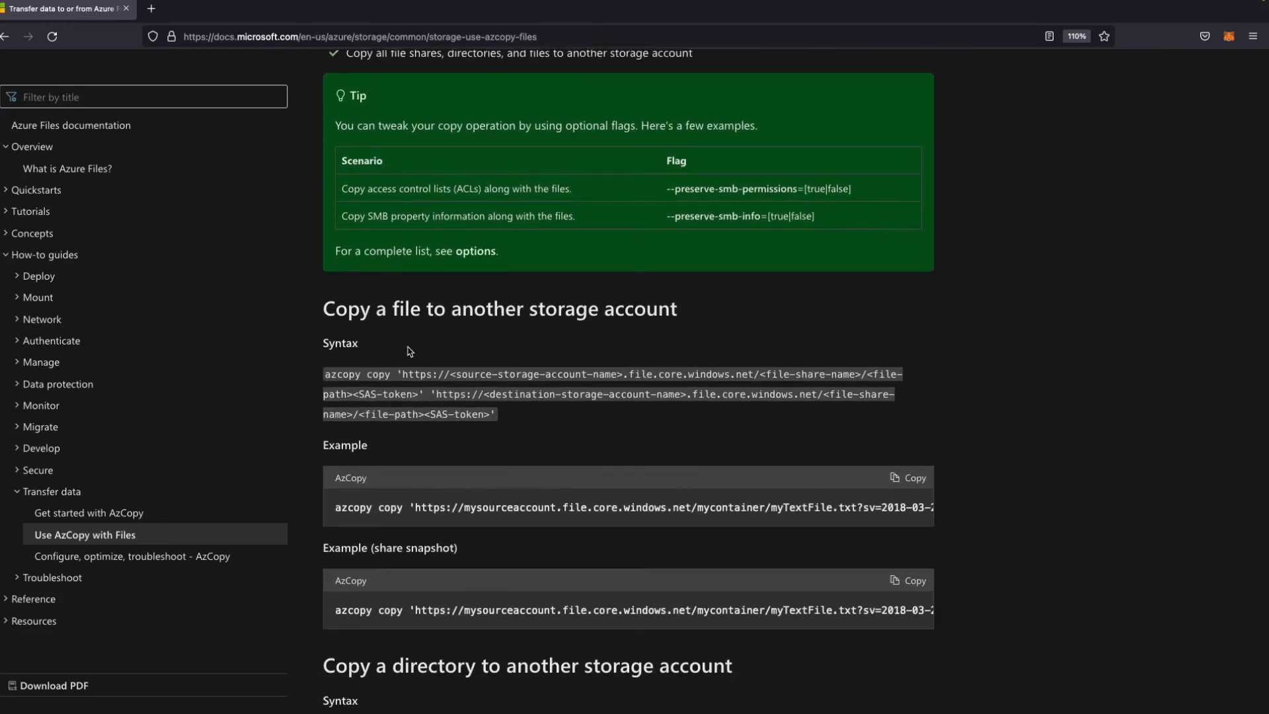
scroll(down, 3)
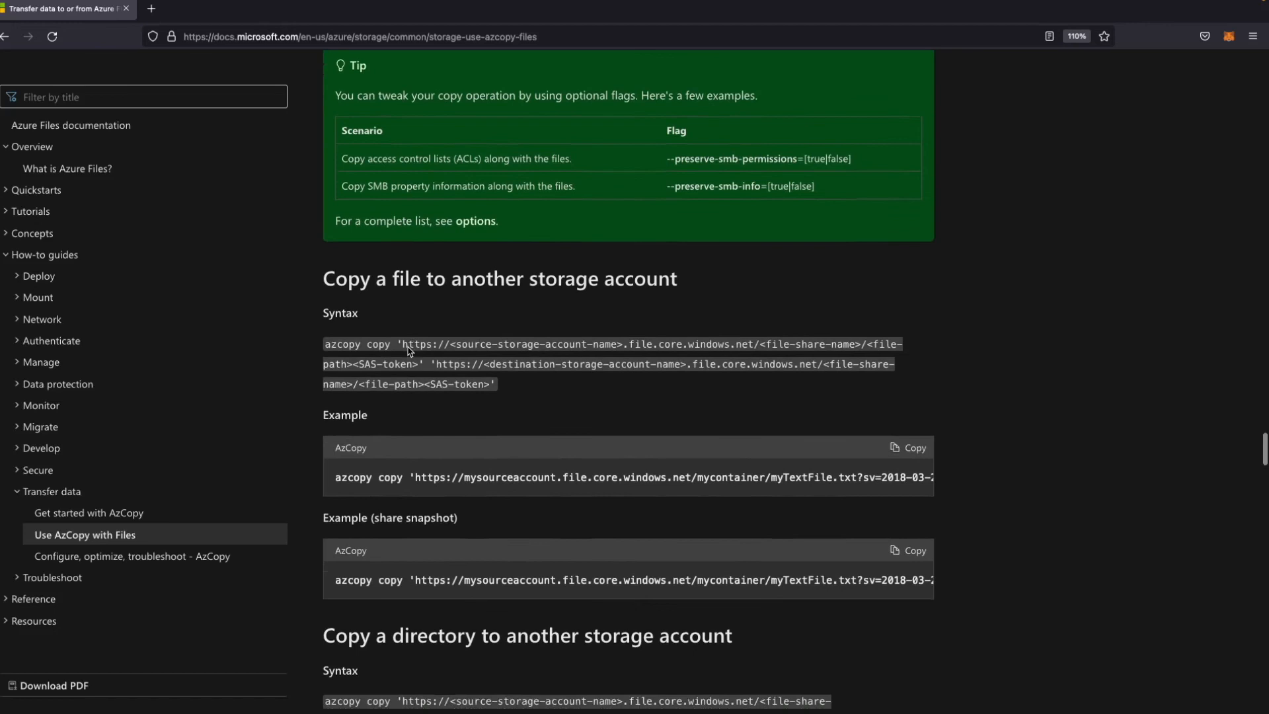
scroll(down, 3)
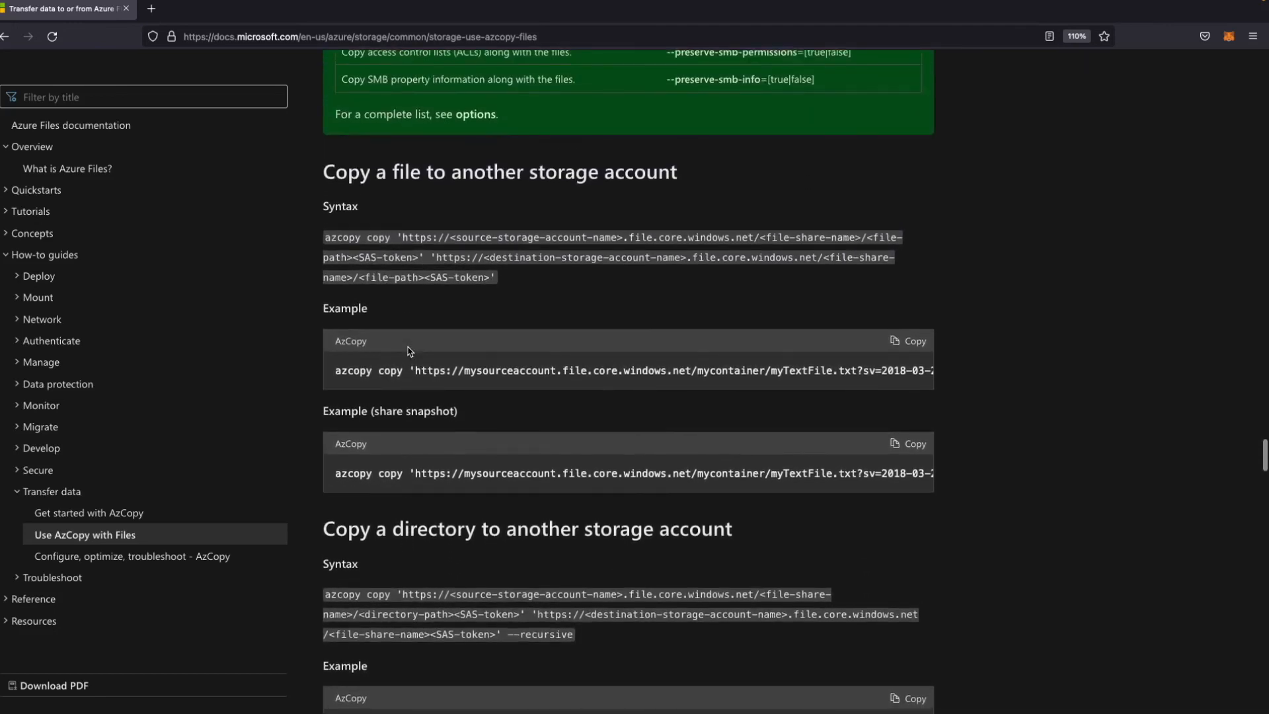
scroll(down, 3)
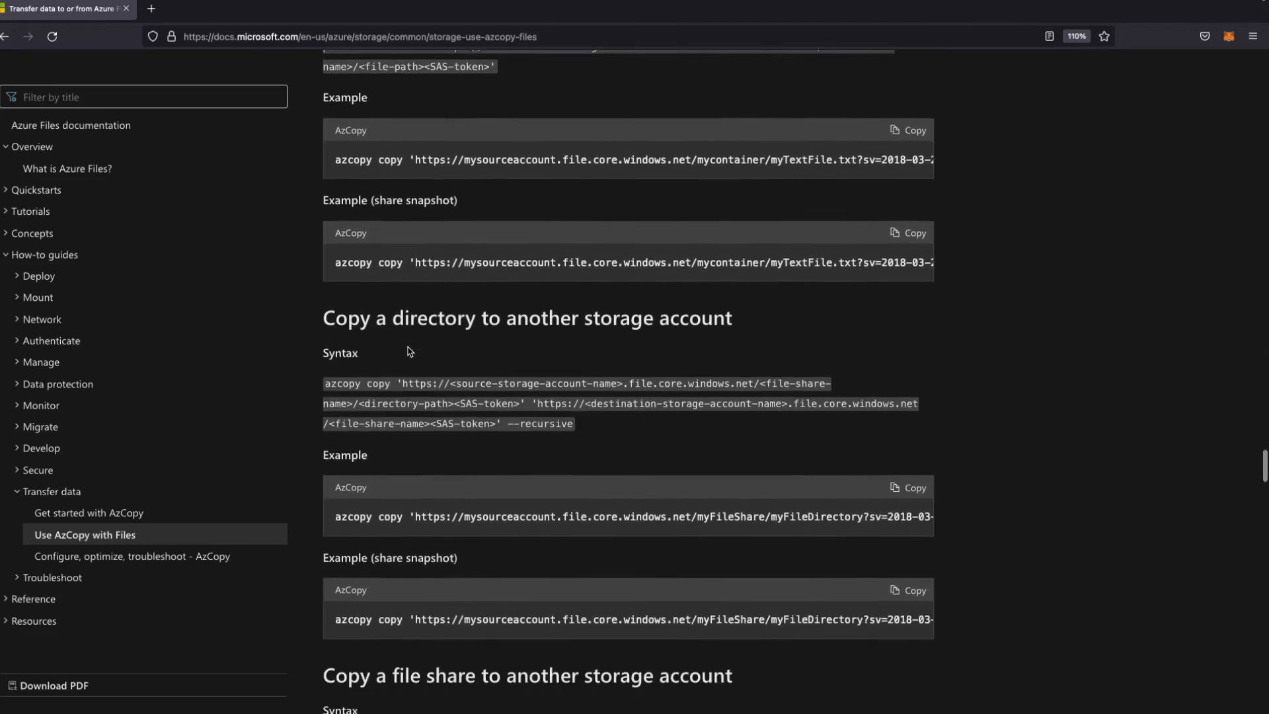
scroll(down, 3)
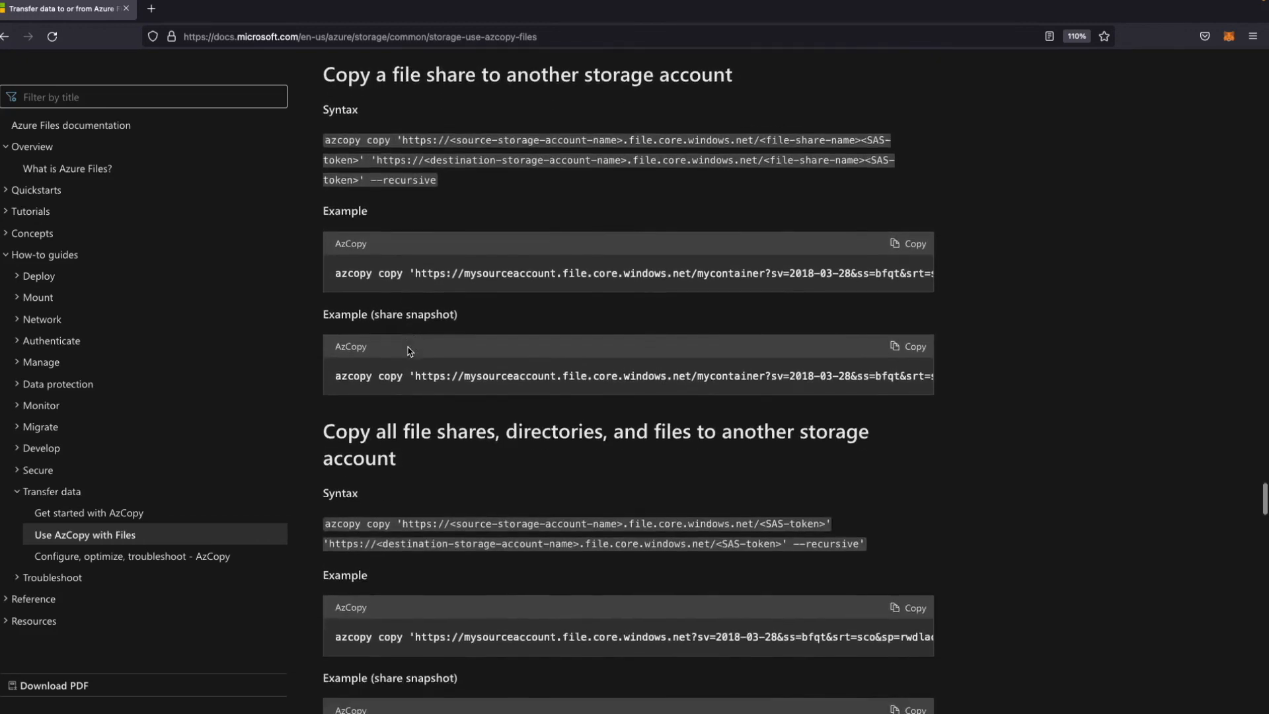
scroll(down, 3)
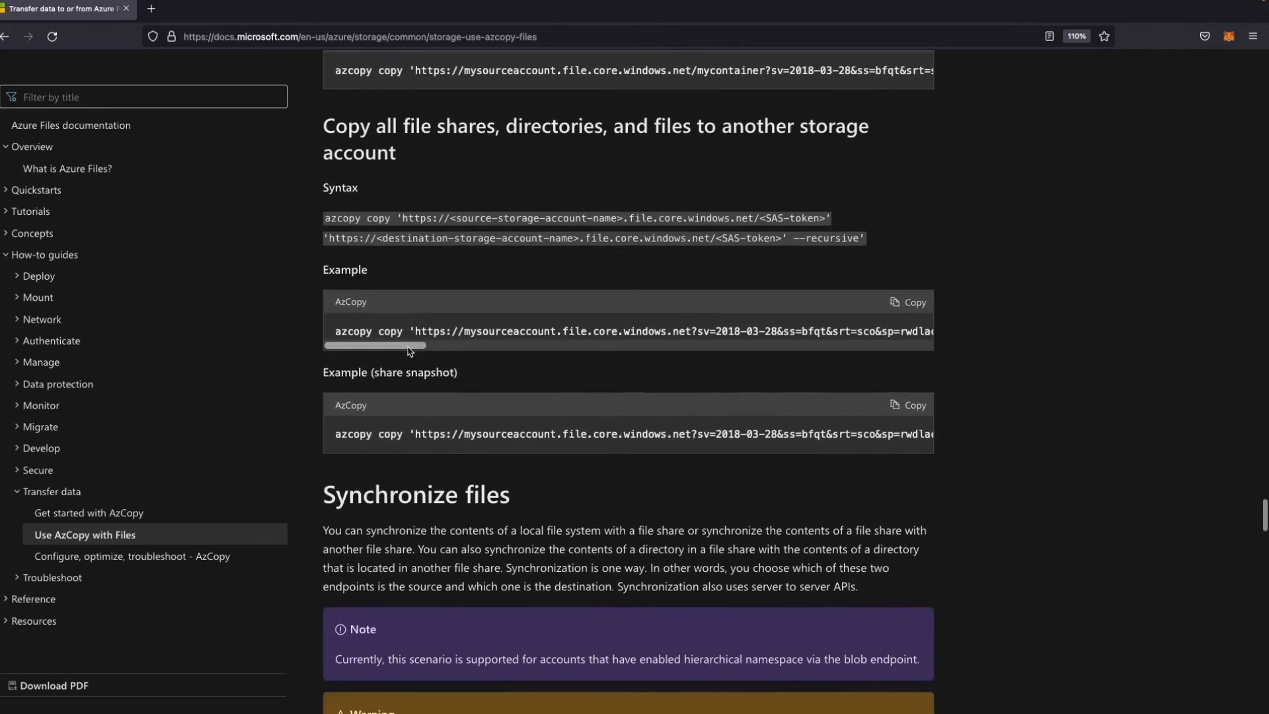
scroll(down, 3)
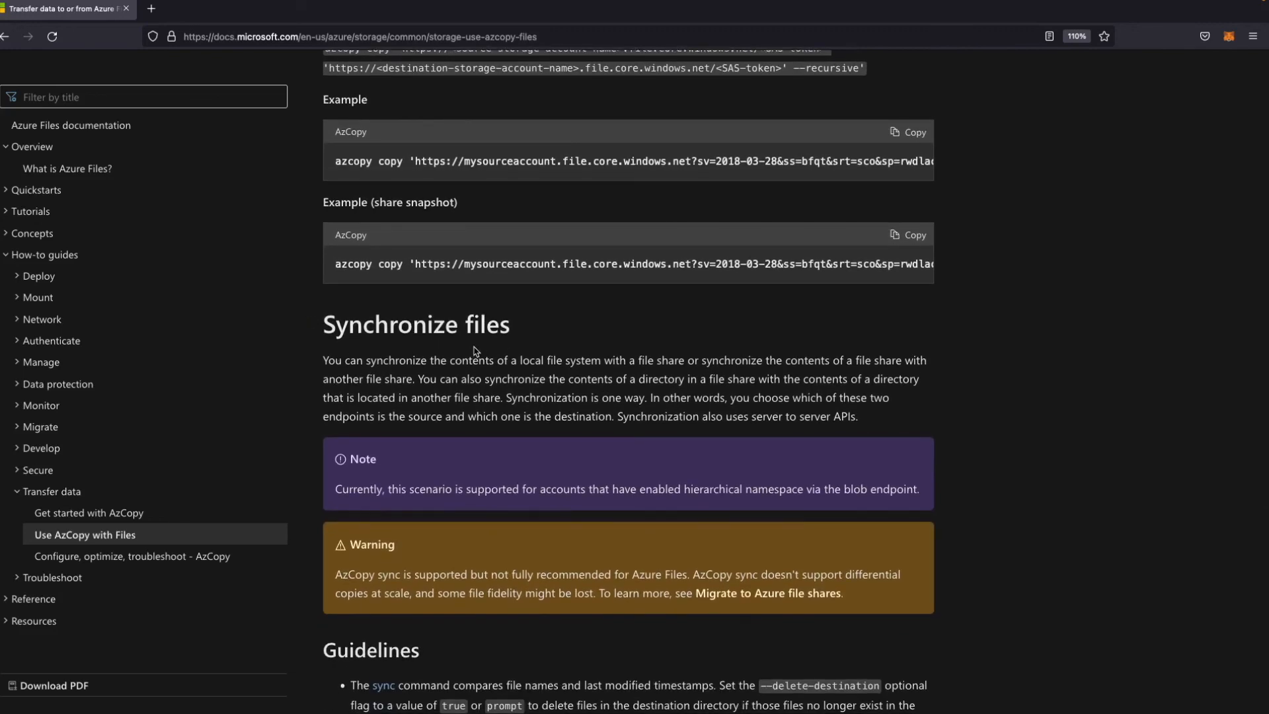
scroll(down, 3)
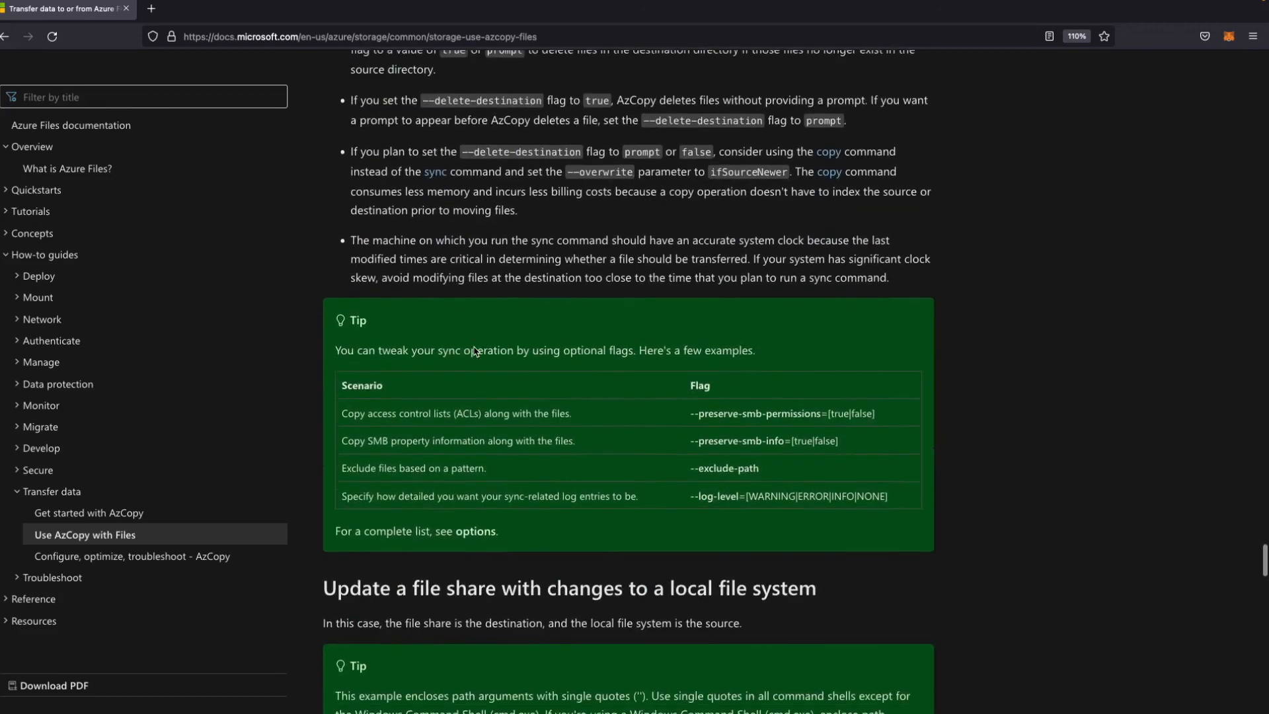
scroll(down, 3)
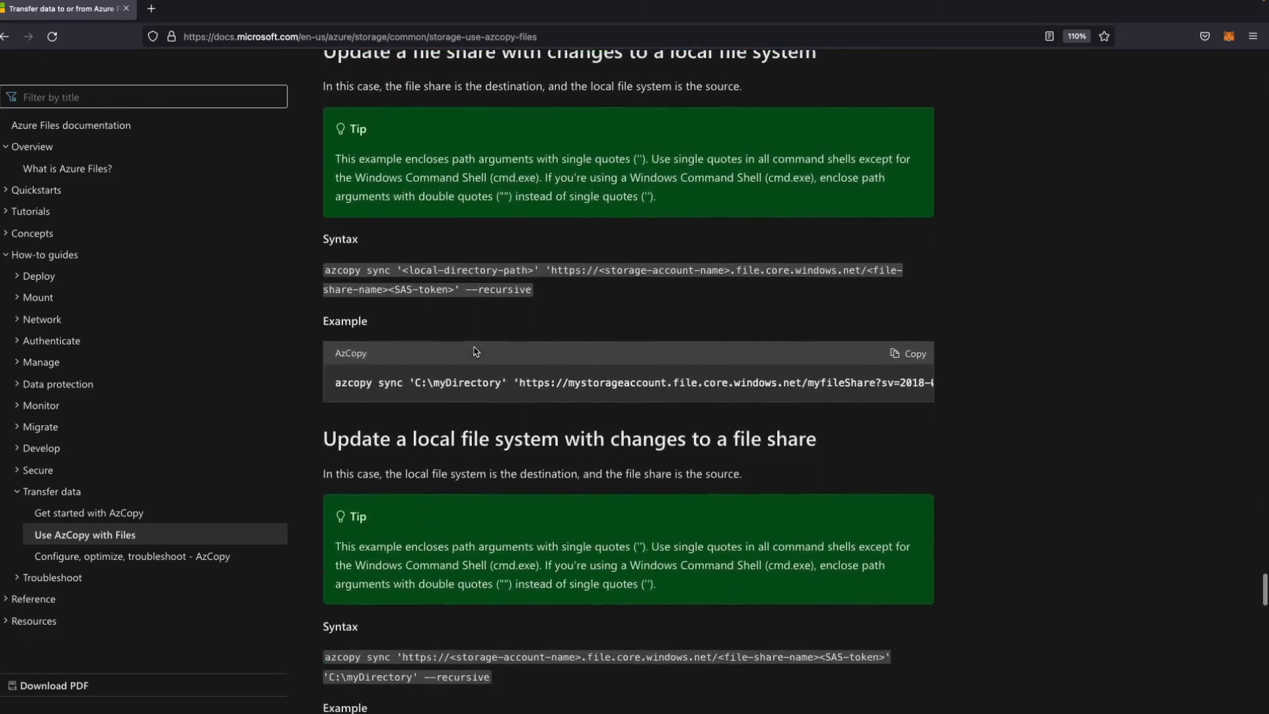
scroll(down, 3)
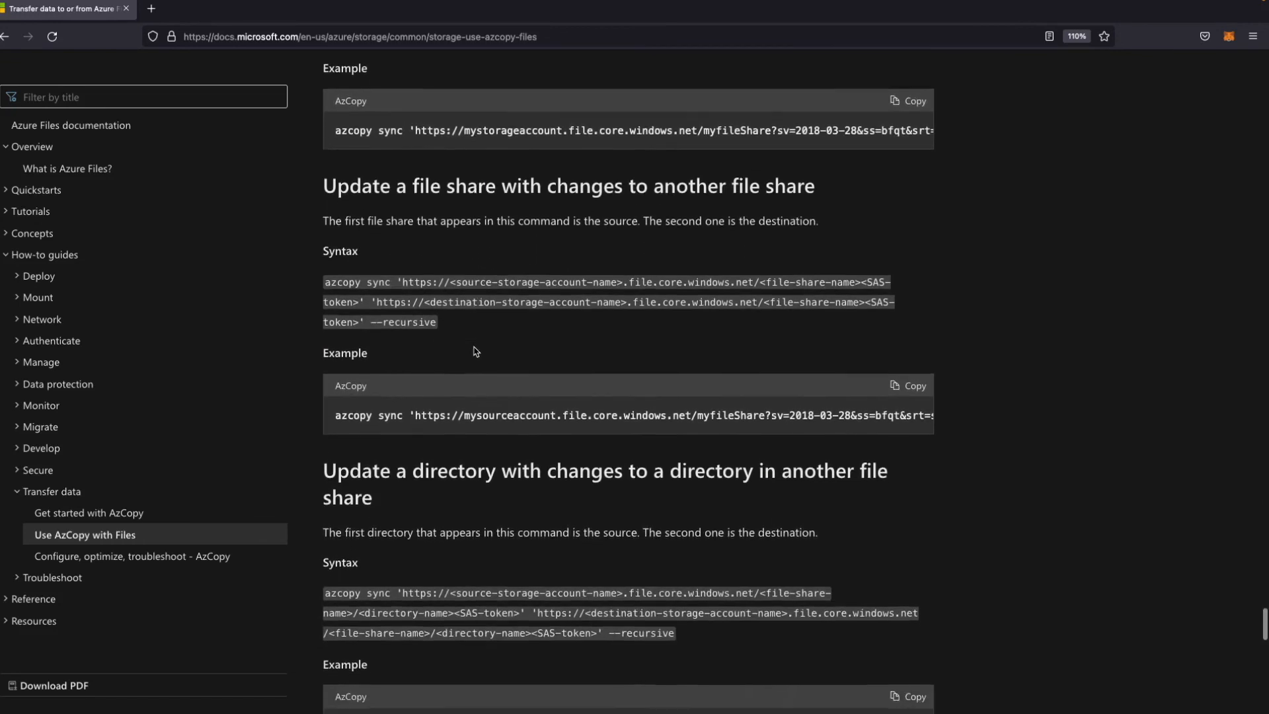
scroll(down, 3)
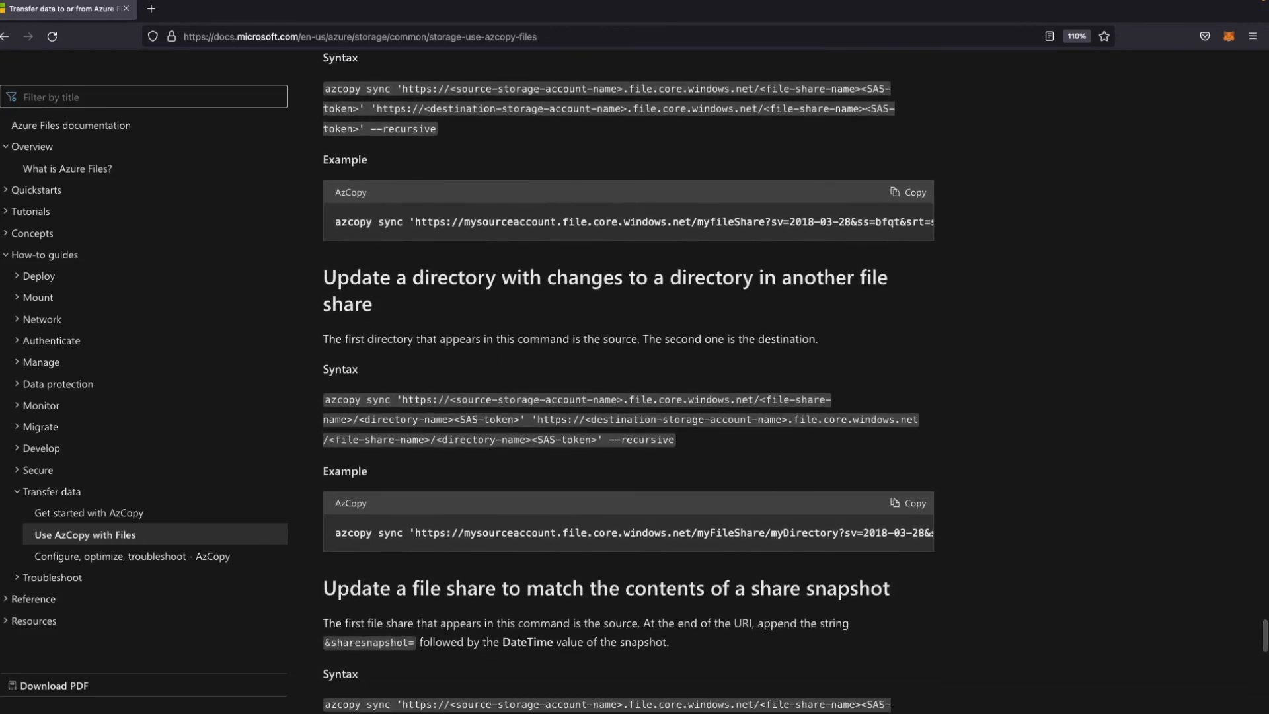